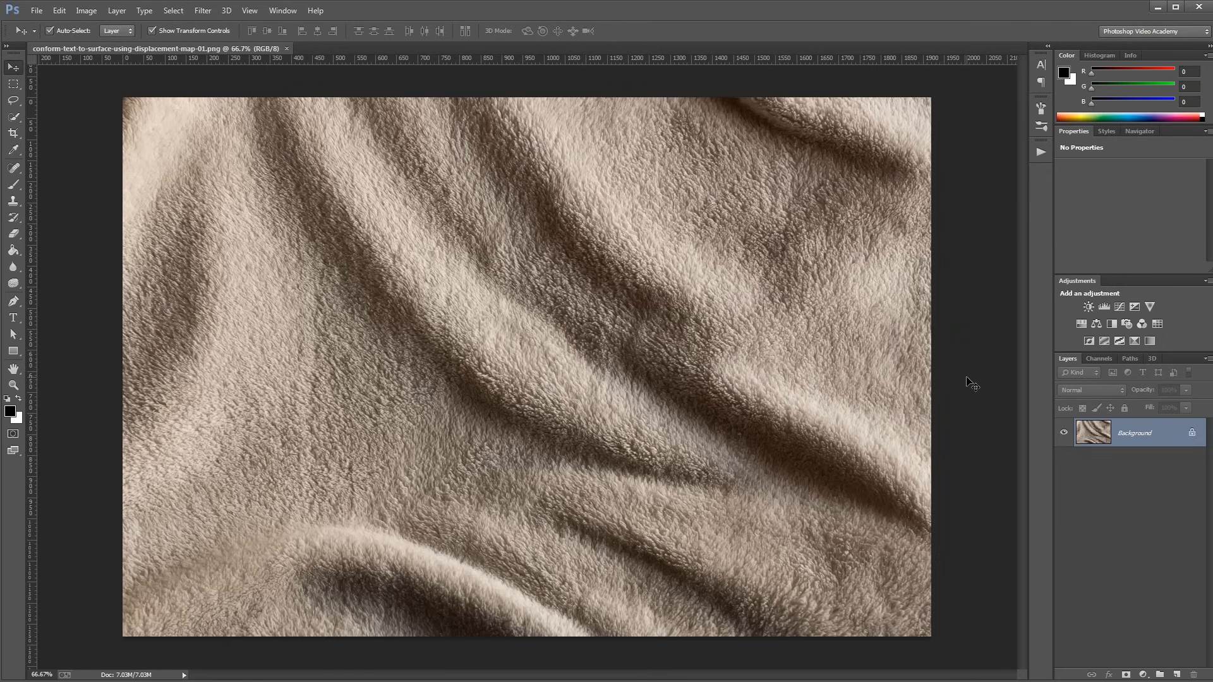
{"action": "mouse_move", "coordinate": [461, 368]}
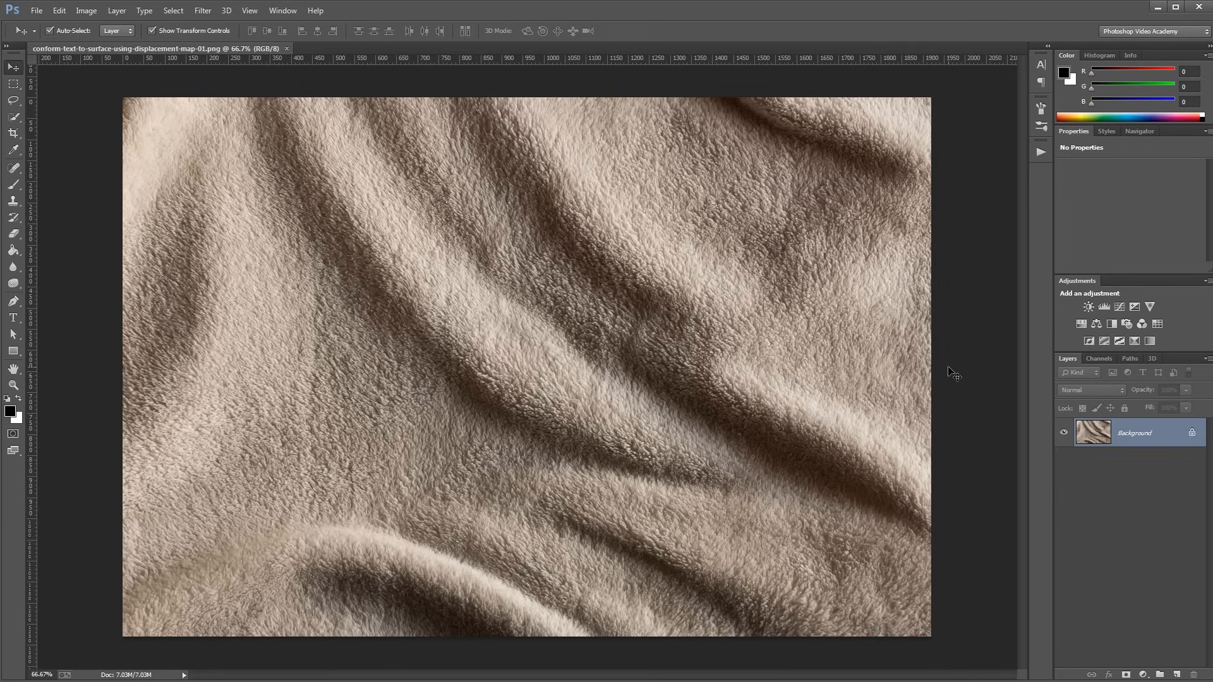
{"action": "mouse_move", "coordinate": [984, 372]}
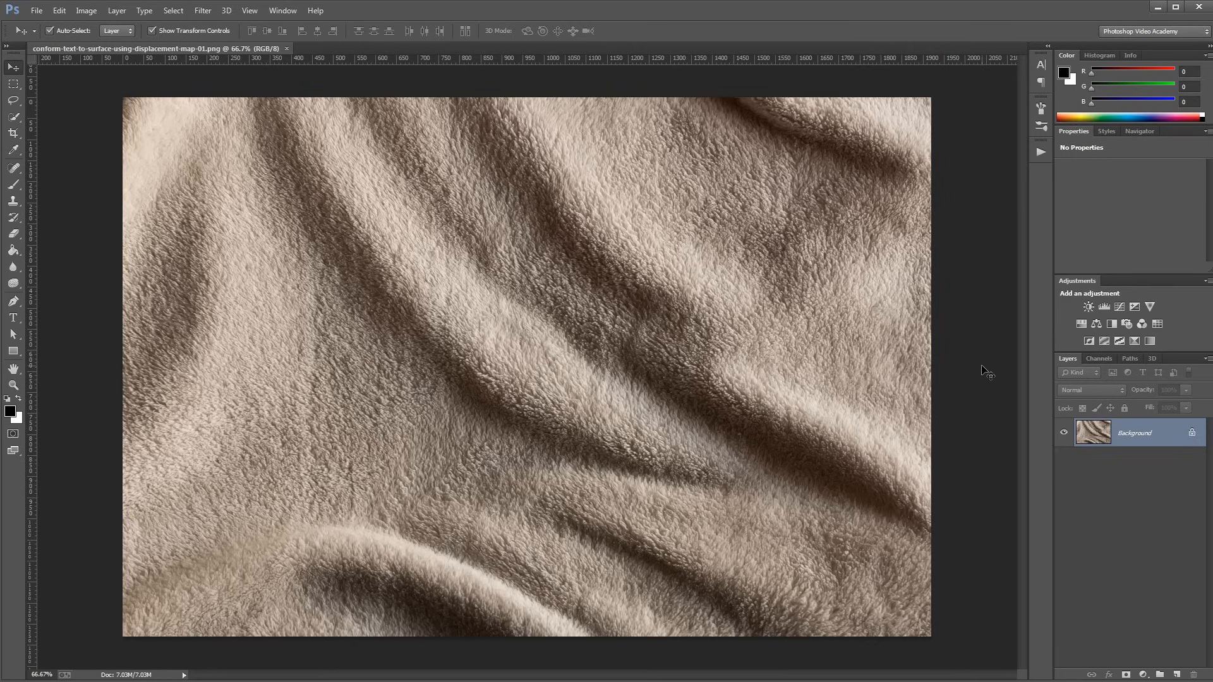
{"action": "mouse_move", "coordinate": [972, 389]}
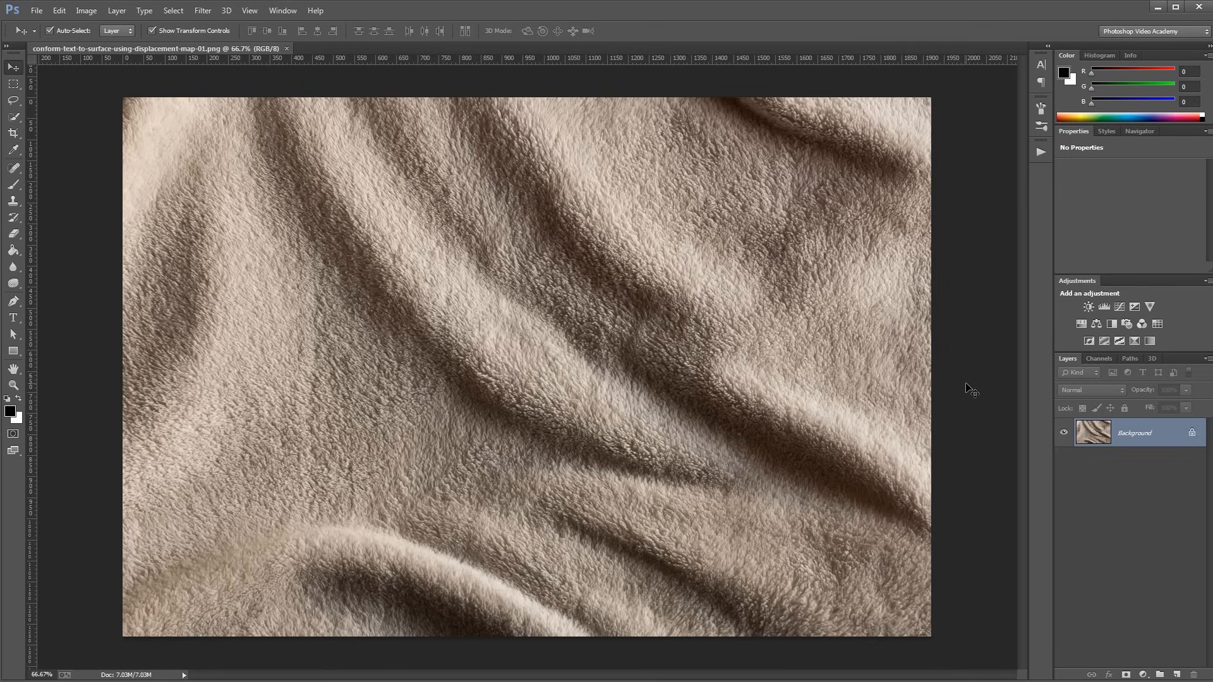
{"action": "mouse_move", "coordinate": [780, 419]}
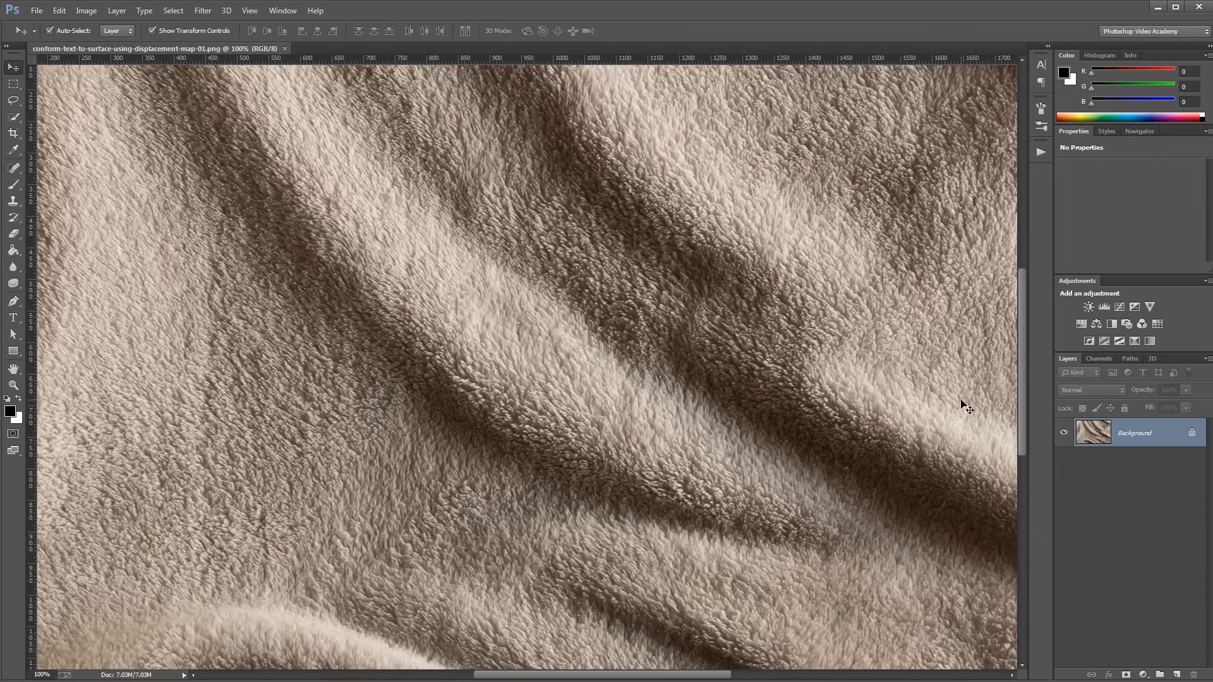
{"action": "mouse_move", "coordinate": [766, 409]}
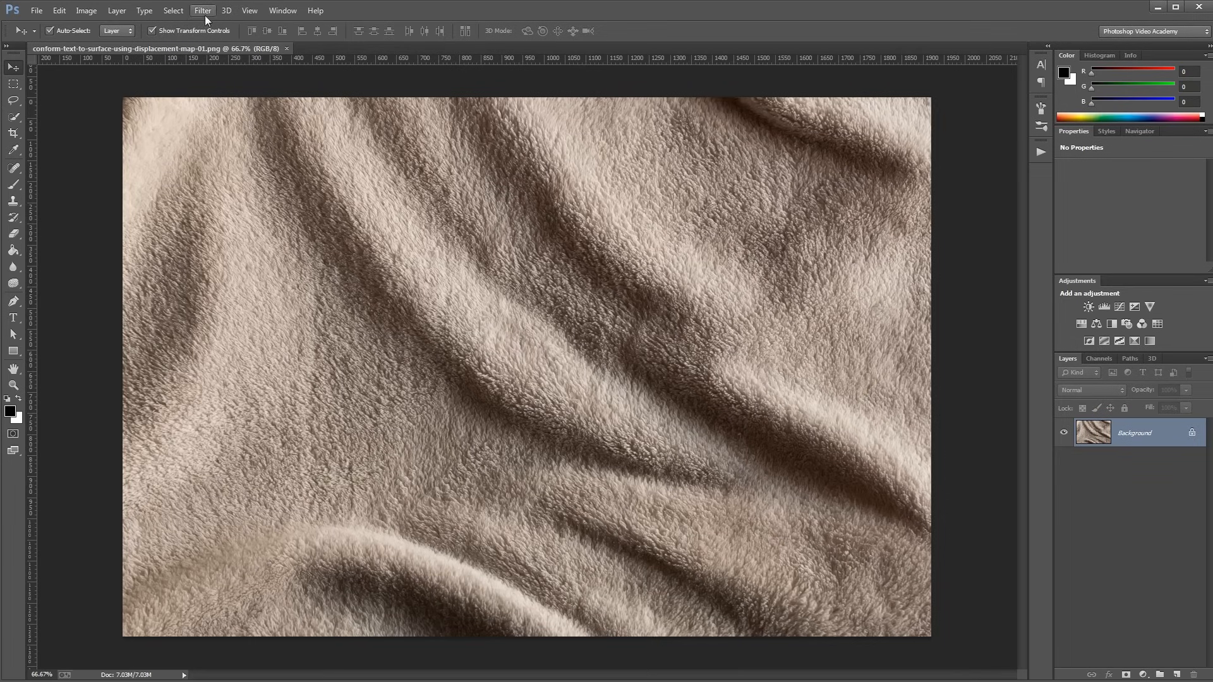
Gaussian-blur the blanket photo and desaturate it to grayscale with a Hue/Saturation layer at -100
{"action": "left_click", "coordinate": [202, 10]}
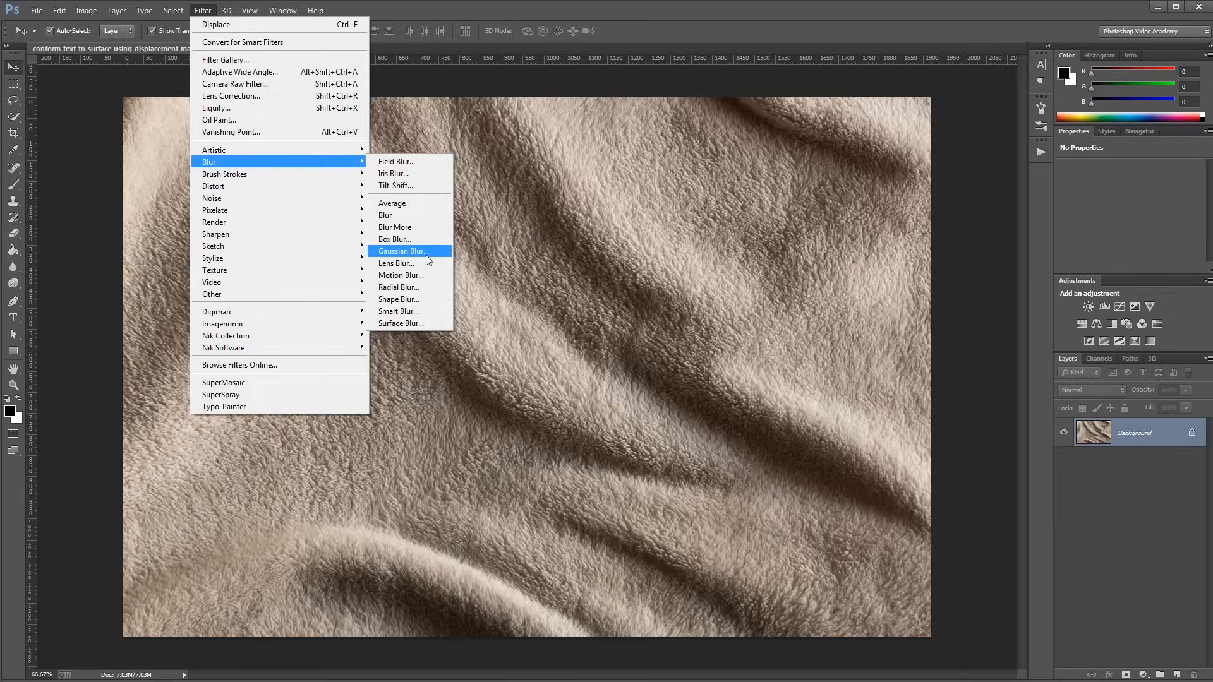
{"action": "left_click", "coordinate": [402, 250]}
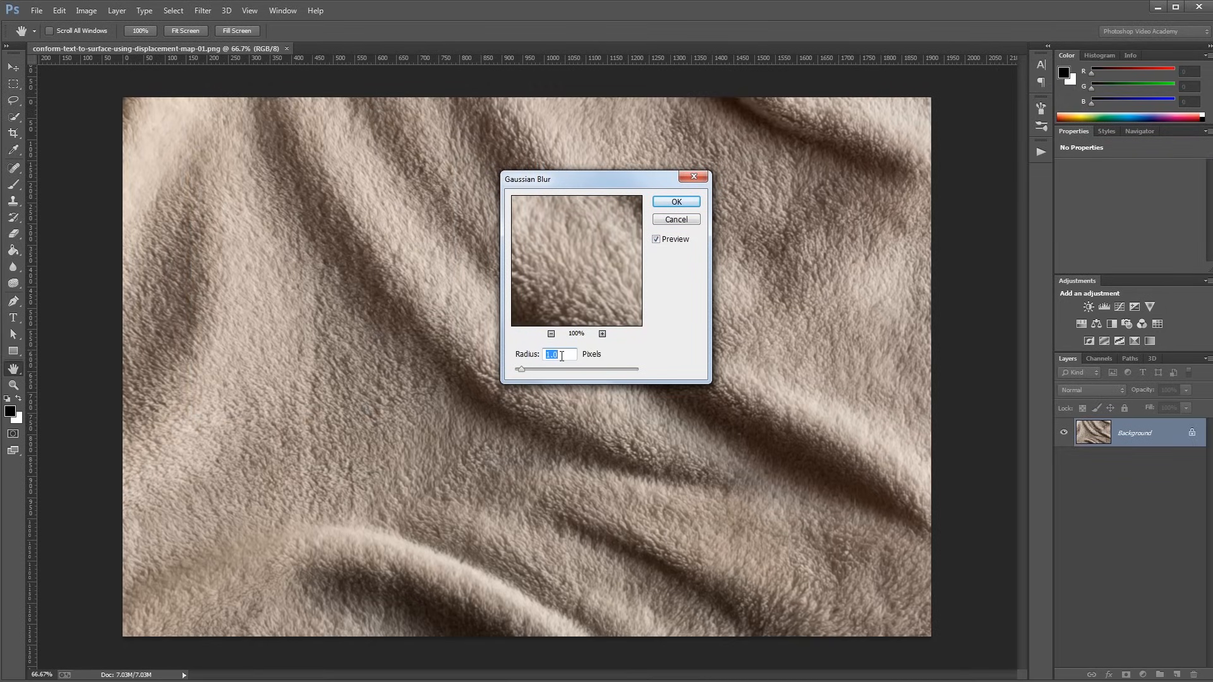
{"action": "left_click", "coordinate": [674, 200]}
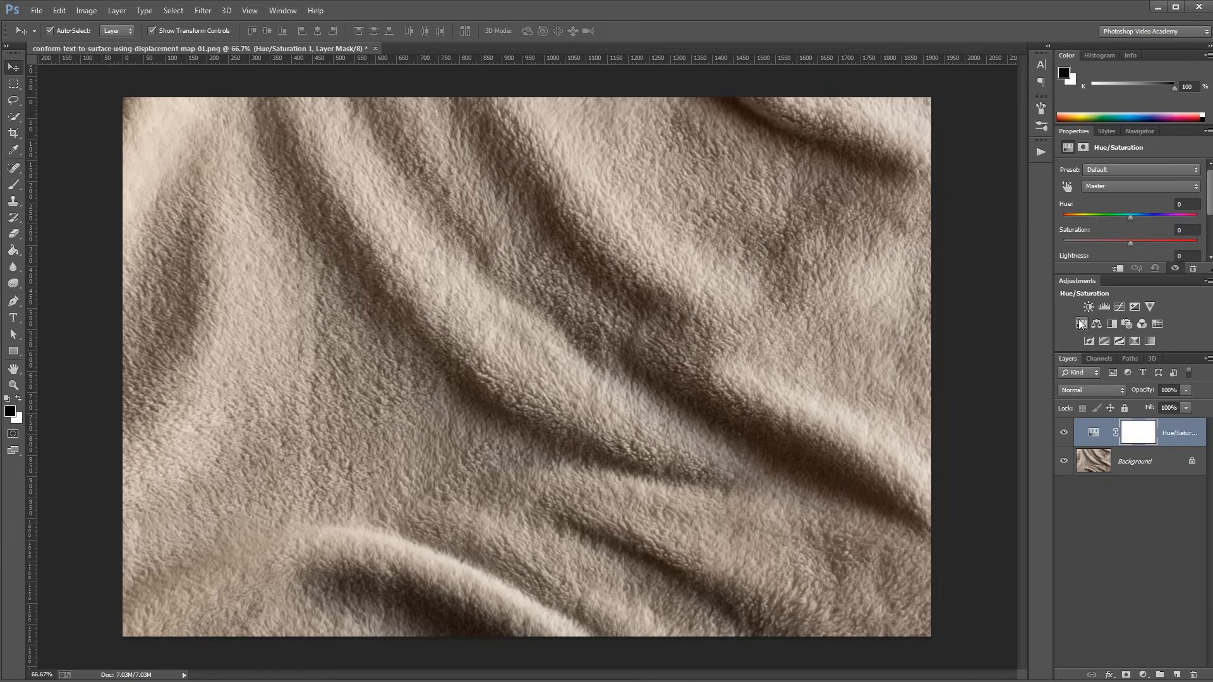
{"action": "left_click_drag", "start_coordinate": [1130, 240], "coordinate": [1062, 240]}
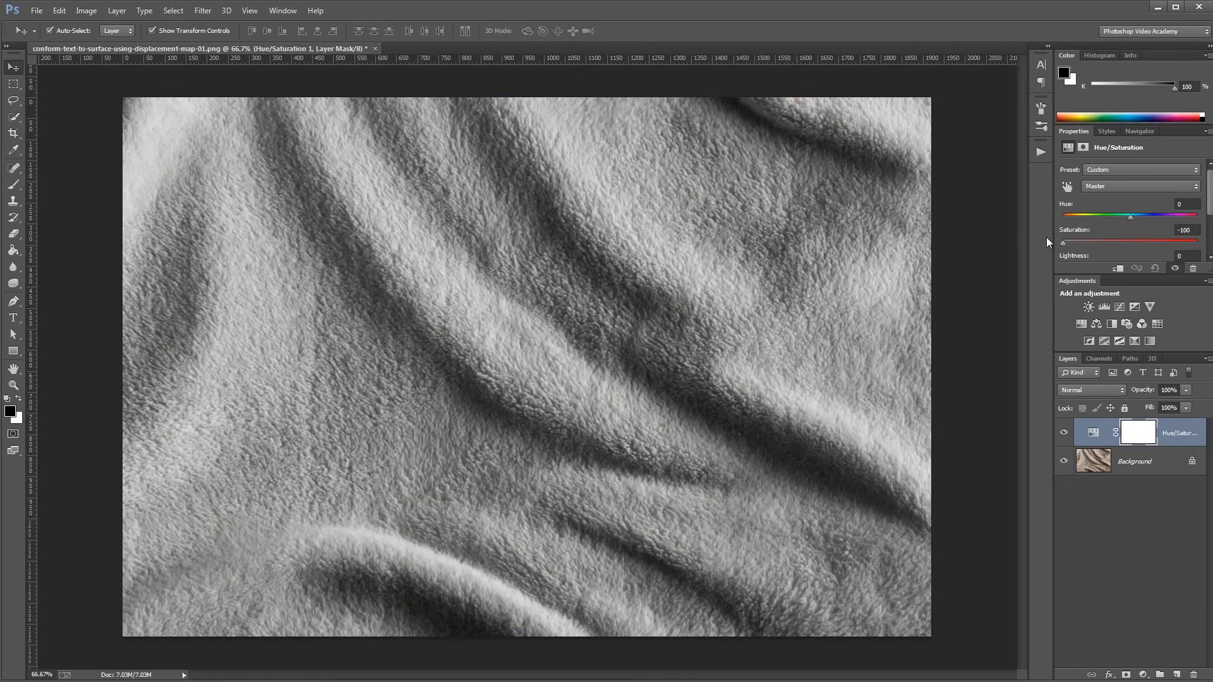
{"action": "mouse_move", "coordinate": [672, 309]}
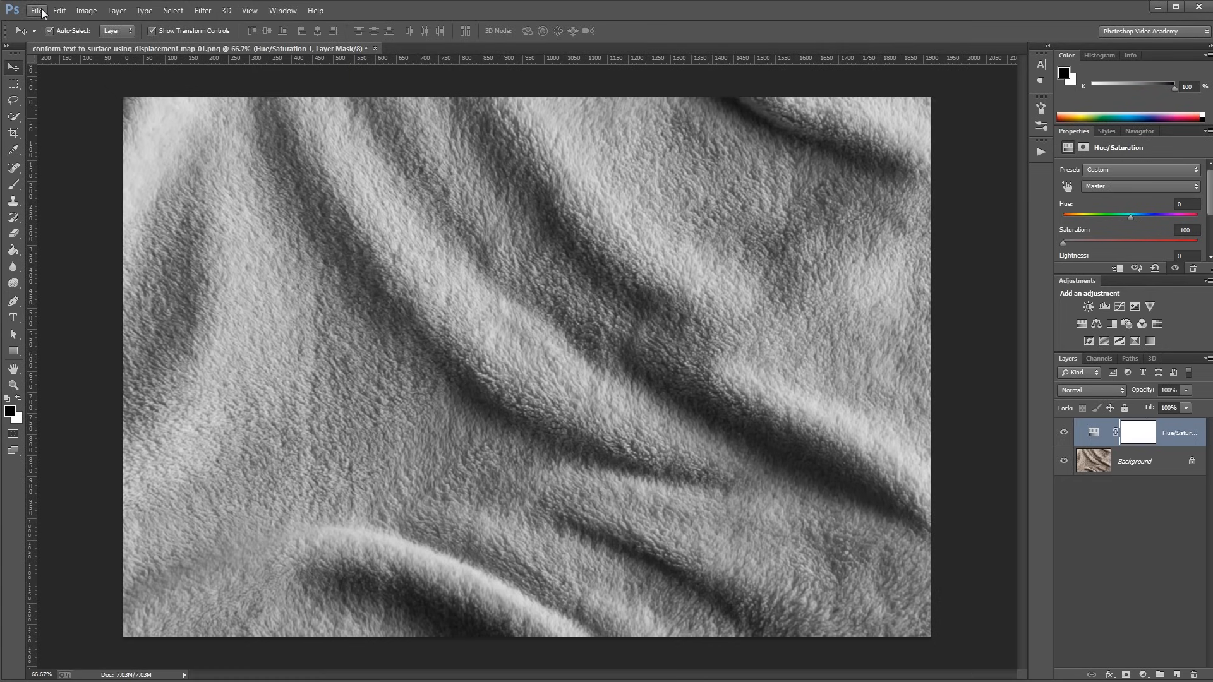
Save the grayscale image as a new PSD named displacement-map via Save As
{"action": "left_click", "coordinate": [35, 10]}
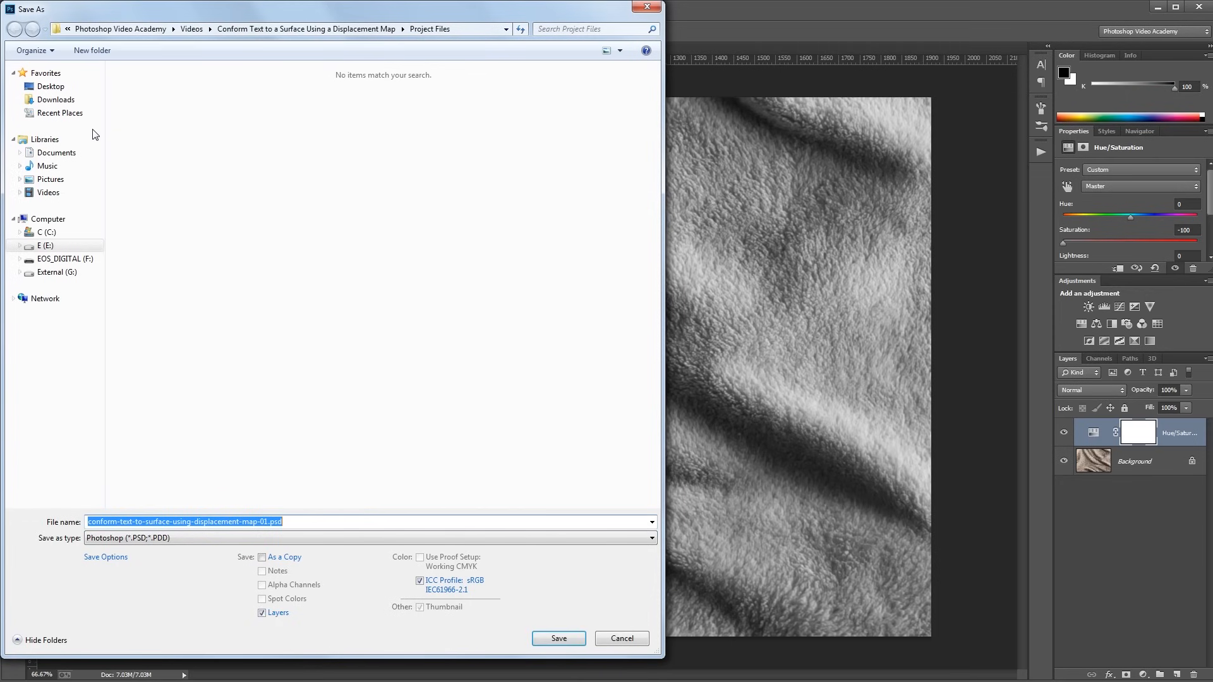
{"action": "type", "text": "displacement-map"}
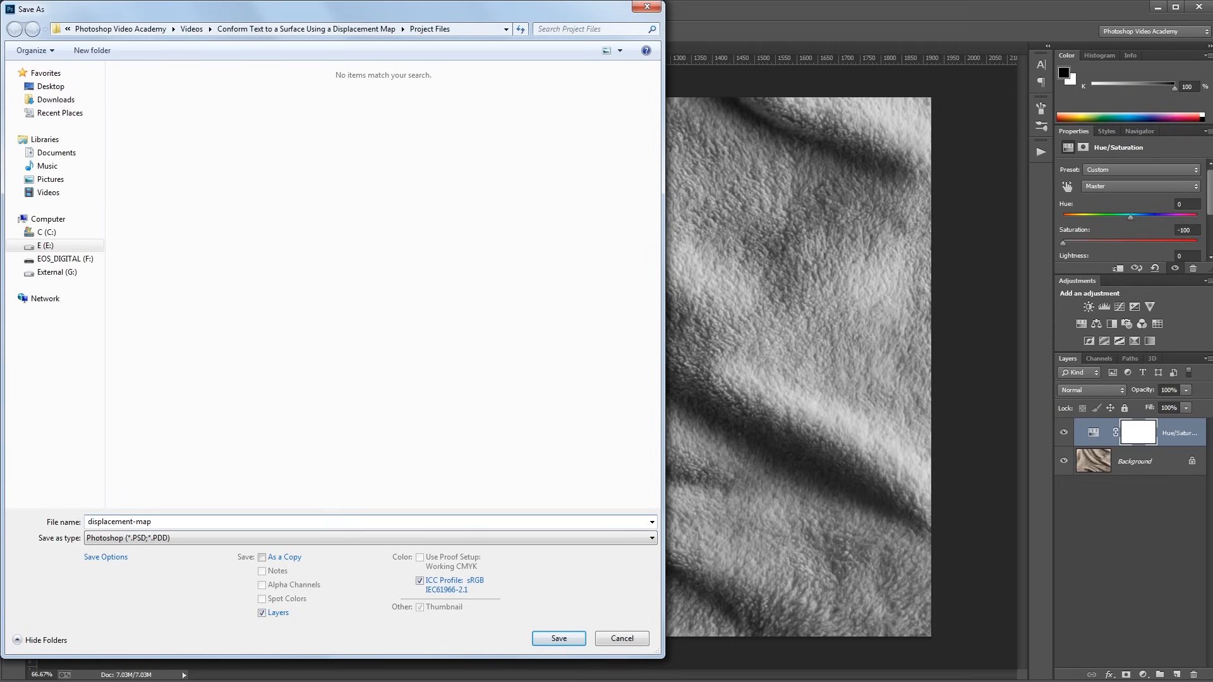
{"action": "left_click", "coordinate": [557, 638]}
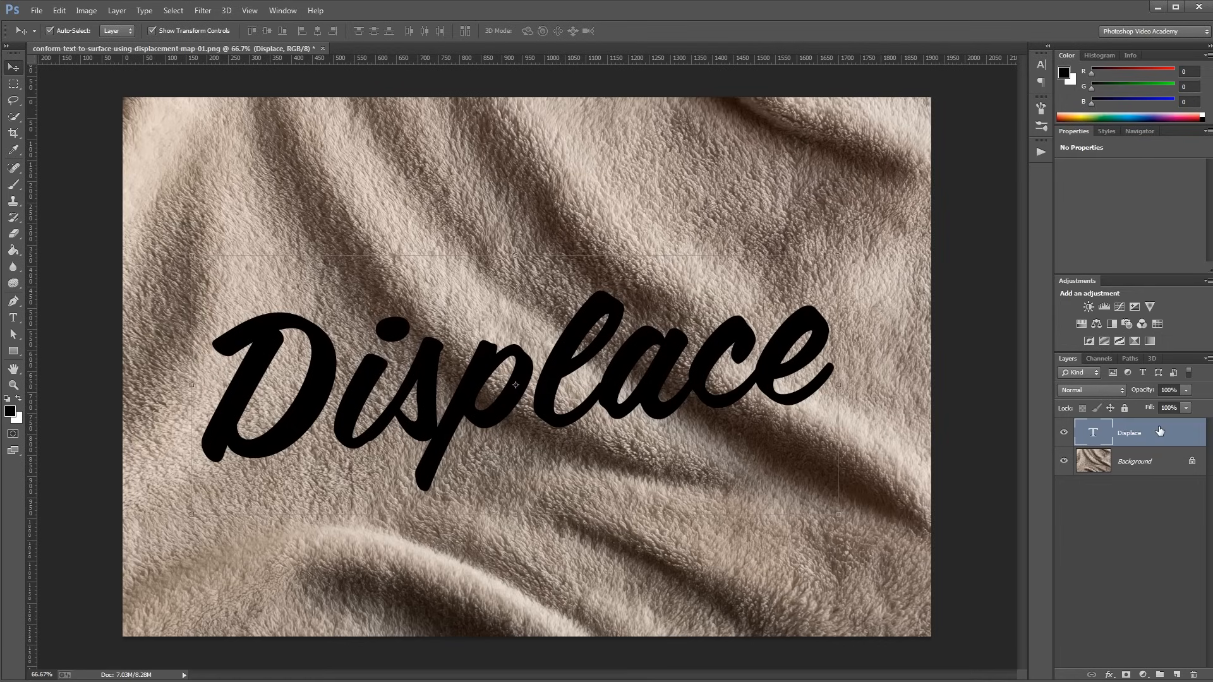
Convert the Displace text layer to a smart object from its layer context menu
{"action": "right_click", "coordinate": [1128, 432]}
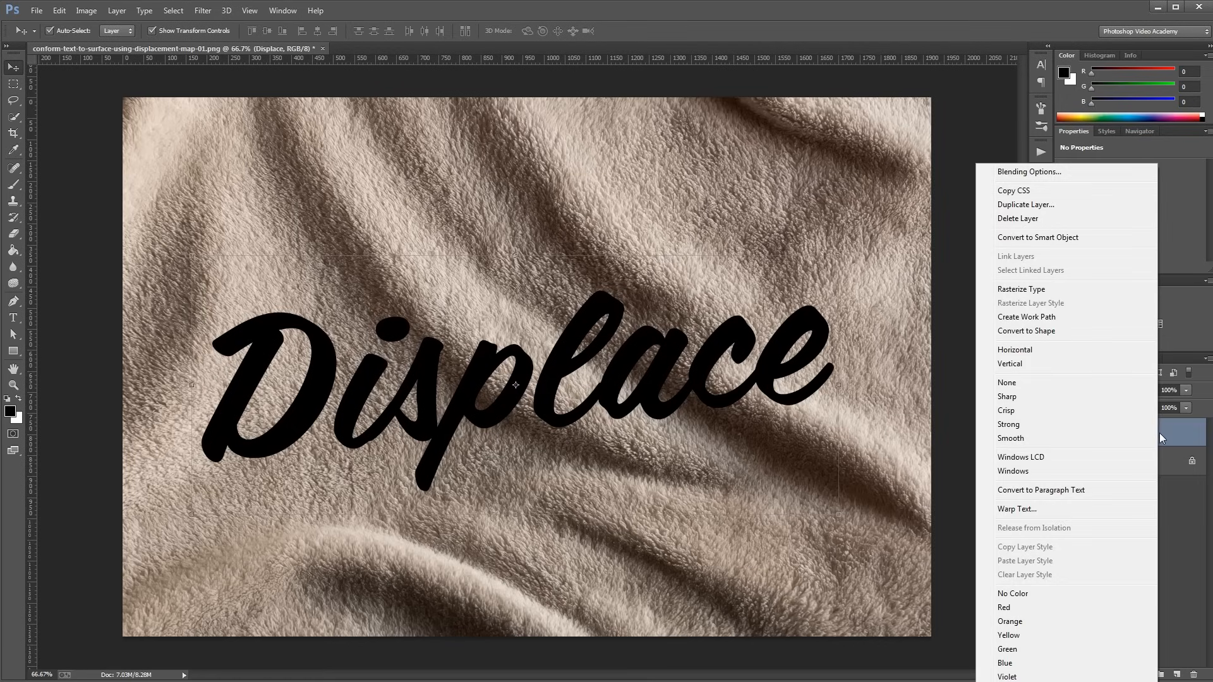
{"action": "mouse_move", "coordinate": [1066, 238]}
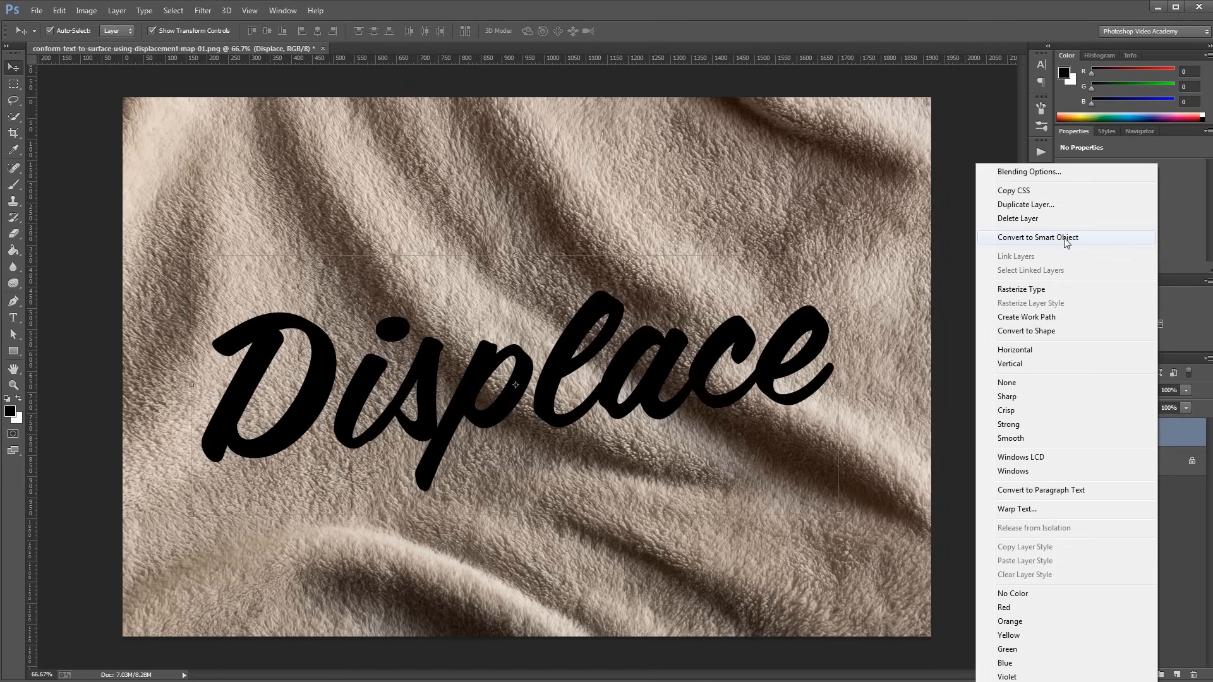
{"action": "left_click", "coordinate": [1036, 237]}
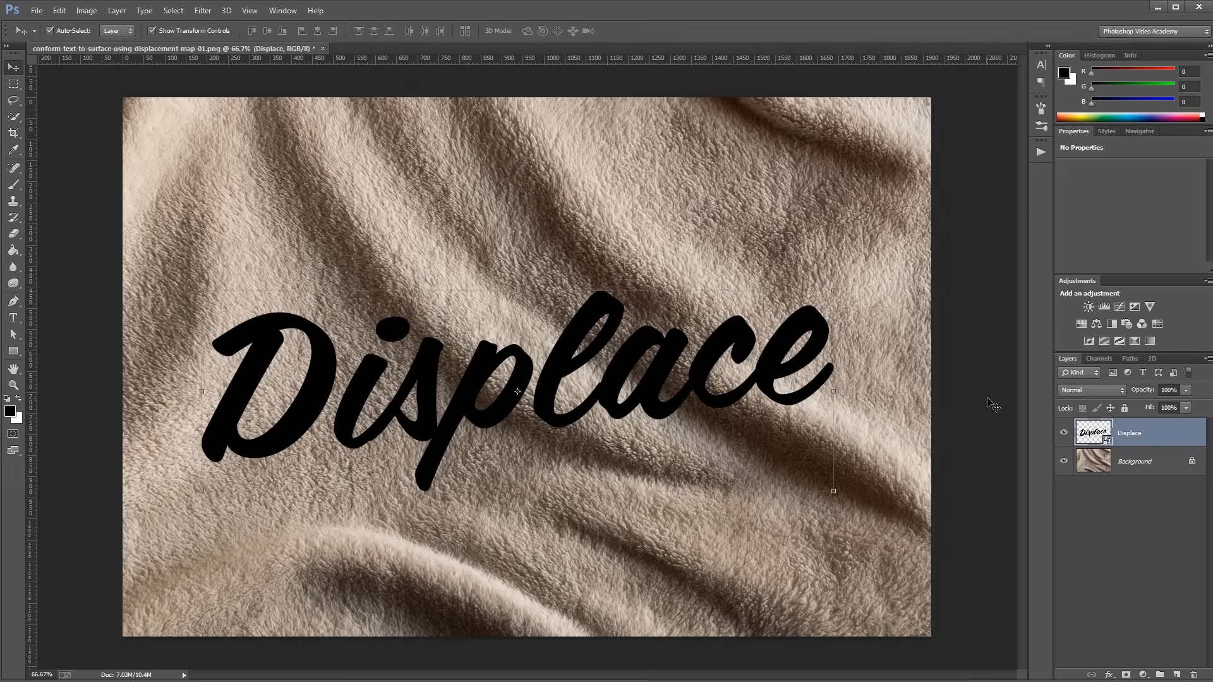
{"action": "left_click", "coordinate": [202, 10]}
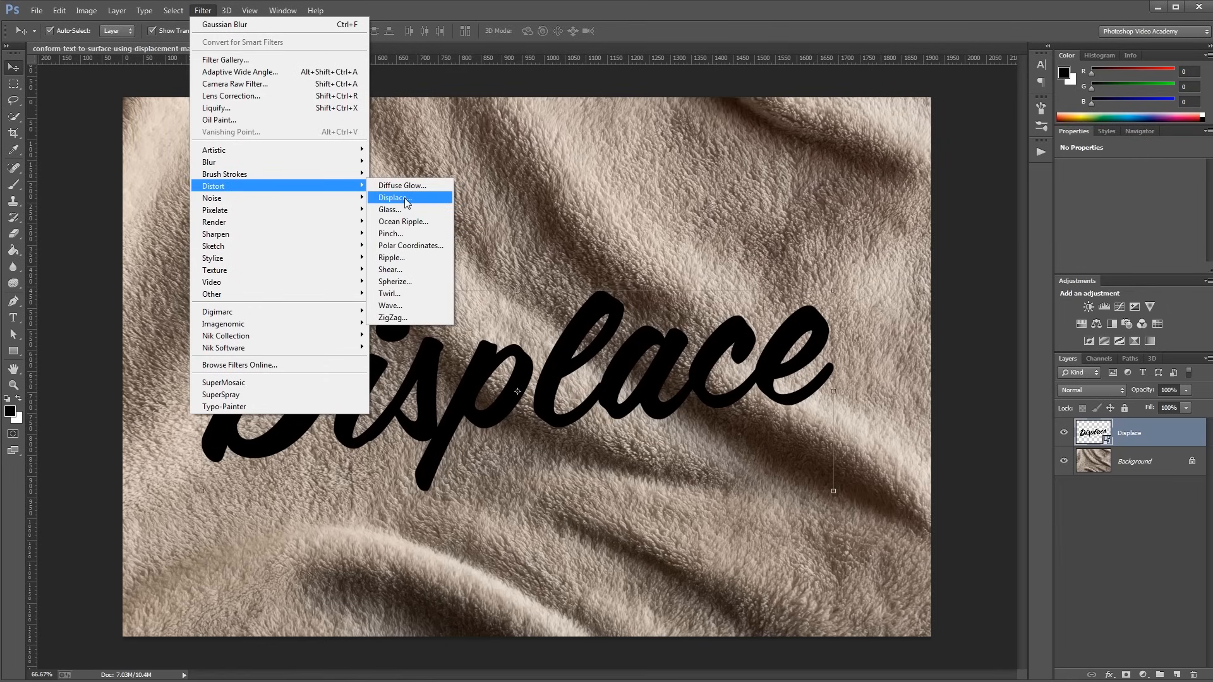
Displace the text at horizontal and vertical scale 10 using displacement-map.psd as the map
{"action": "left_click", "coordinate": [395, 197]}
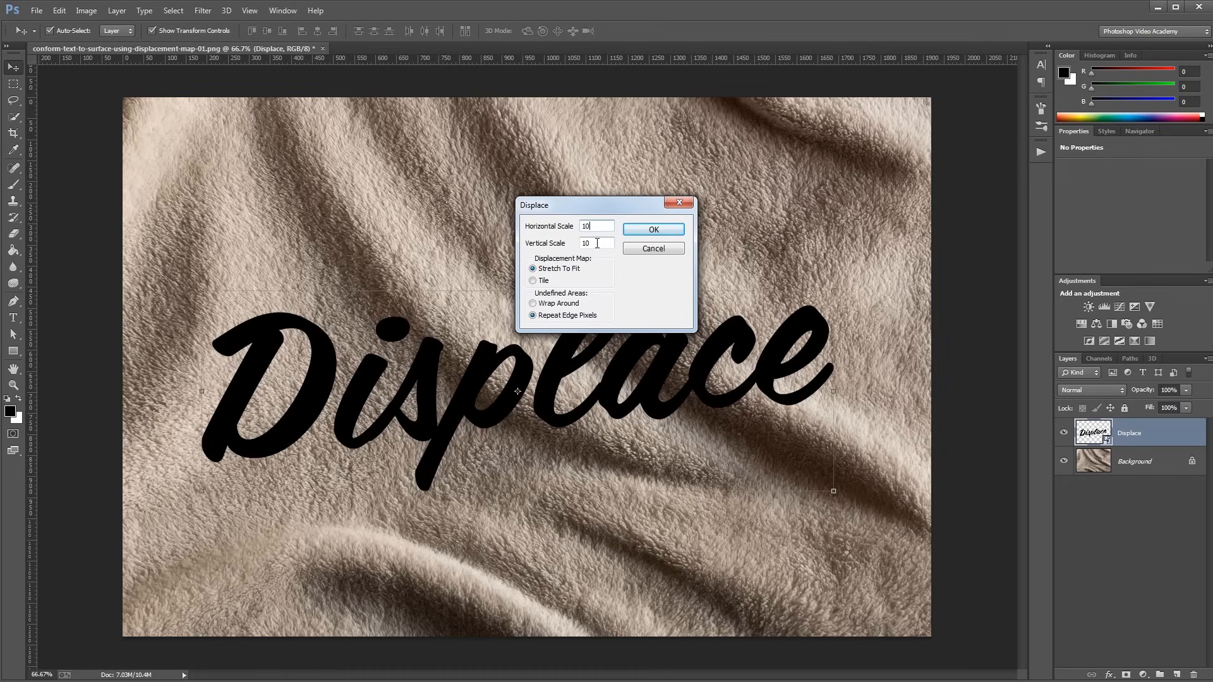
{"action": "mouse_move", "coordinate": [587, 268]}
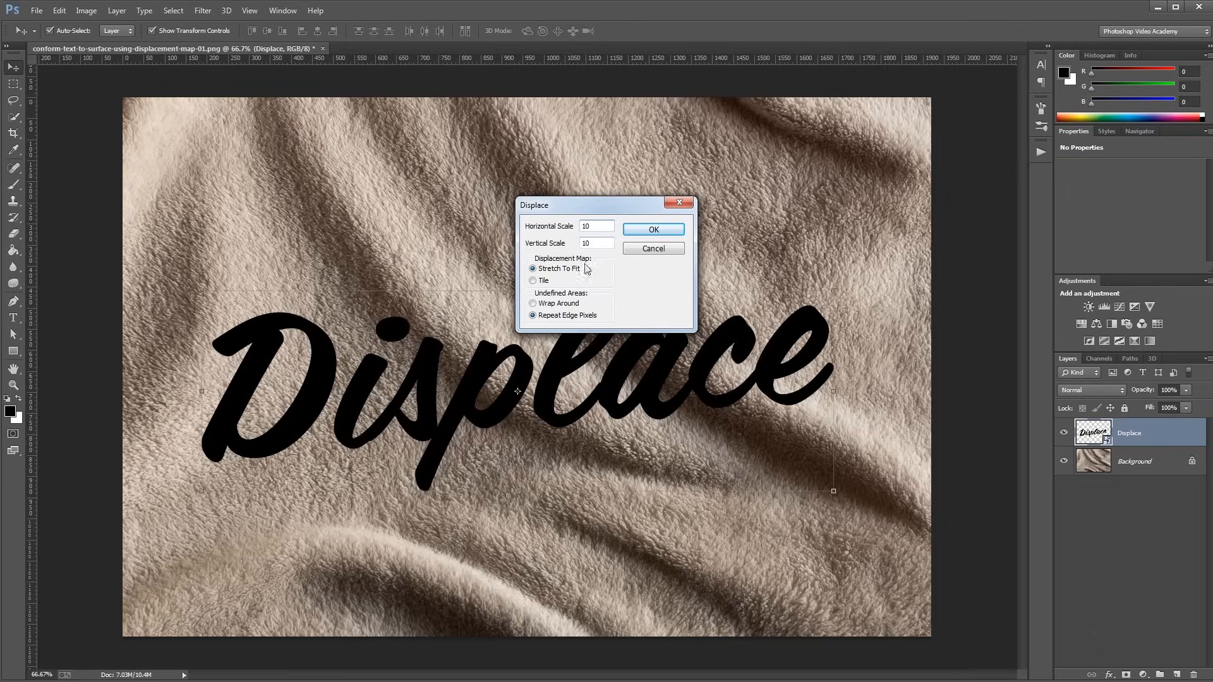
{"action": "left_click", "coordinate": [652, 228]}
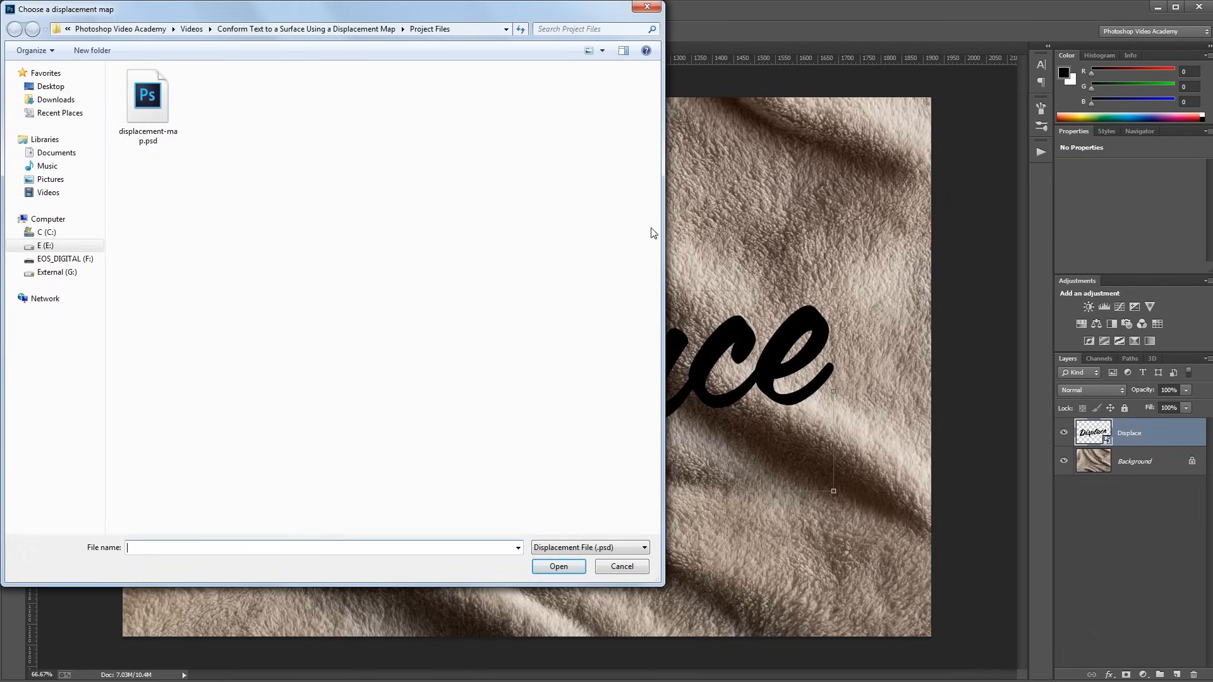
{"action": "left_click", "coordinate": [148, 94]}
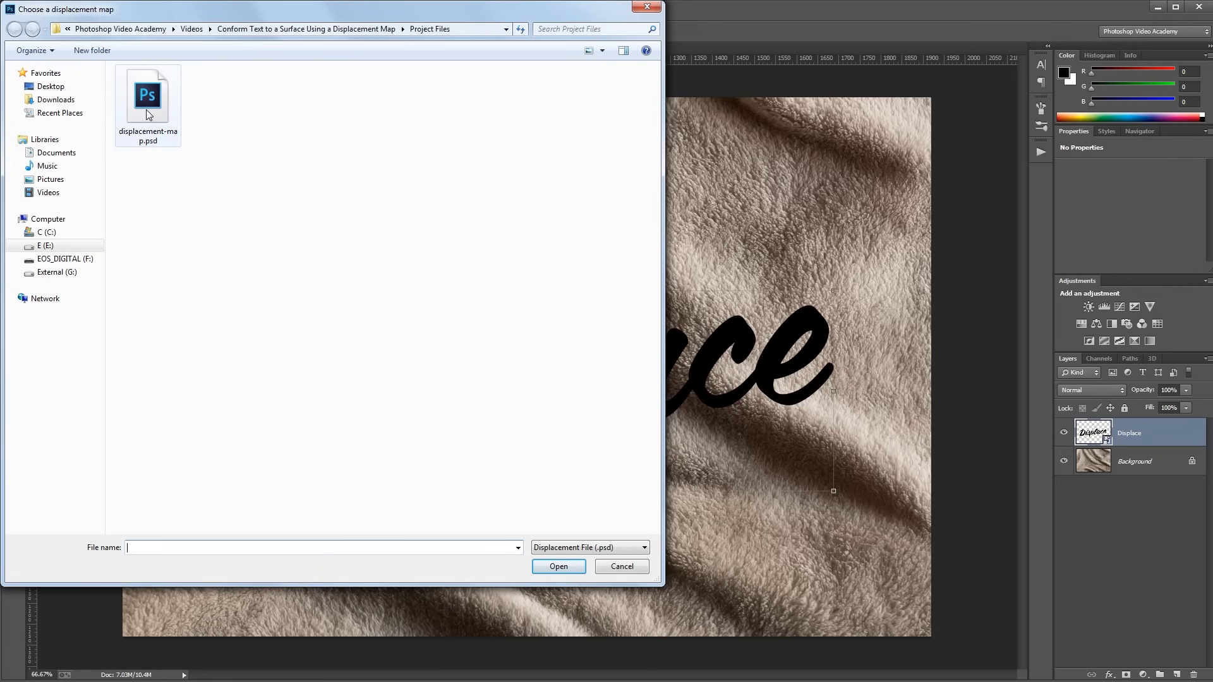
{"action": "mouse_move", "coordinate": [146, 96]}
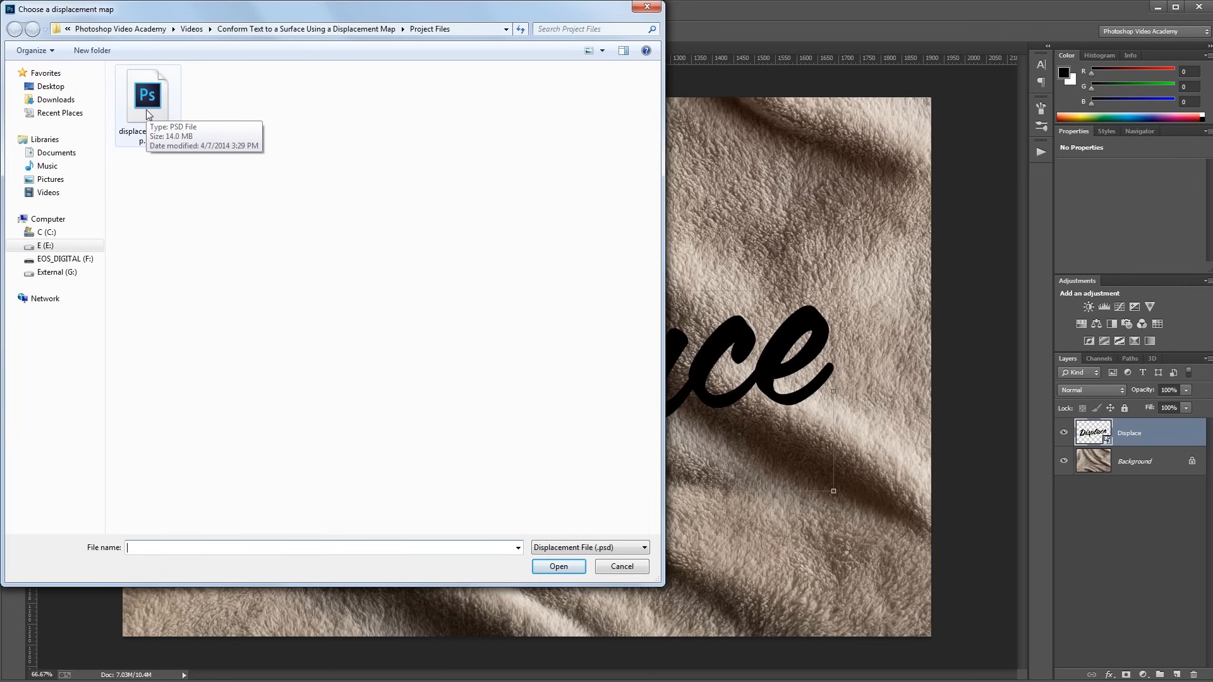
{"action": "left_click", "coordinate": [557, 566]}
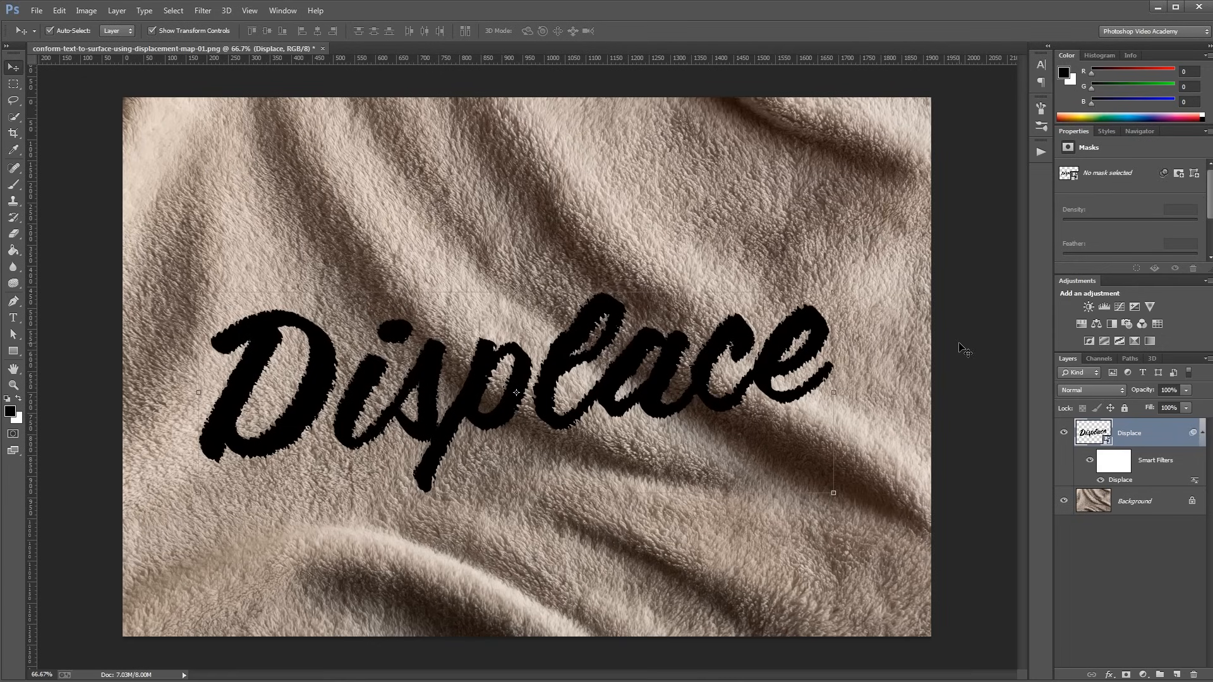
{"action": "mouse_move", "coordinate": [937, 398]}
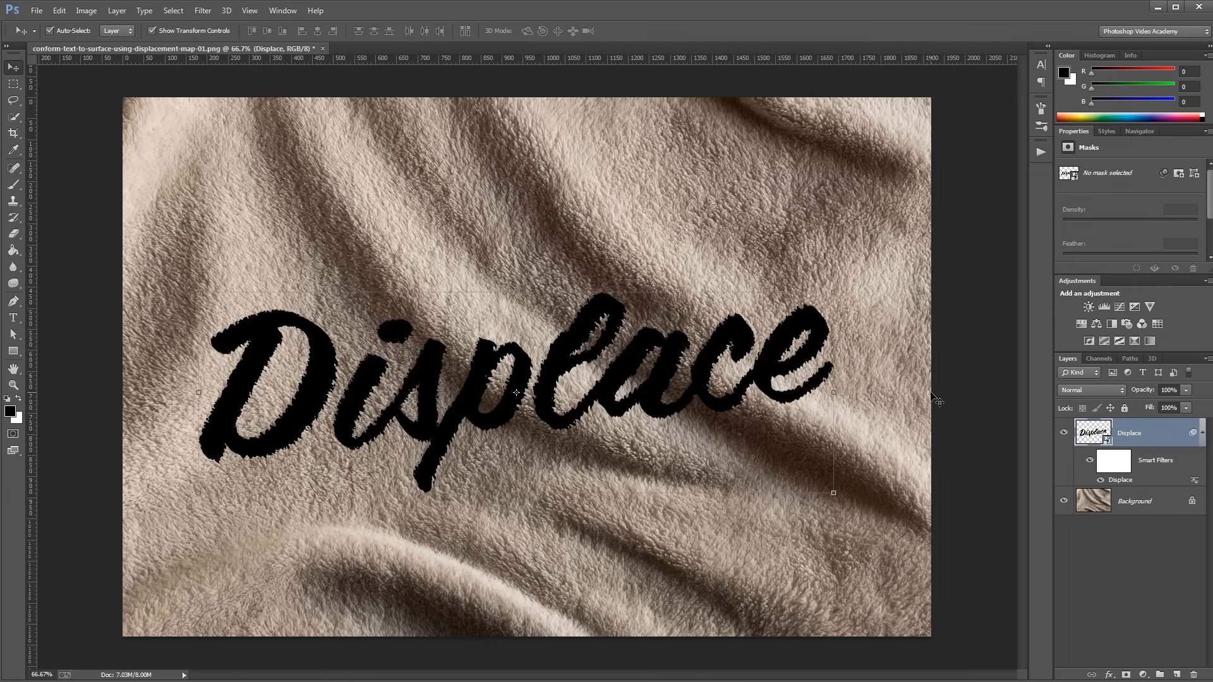
{"action": "mouse_move", "coordinate": [202, 414]}
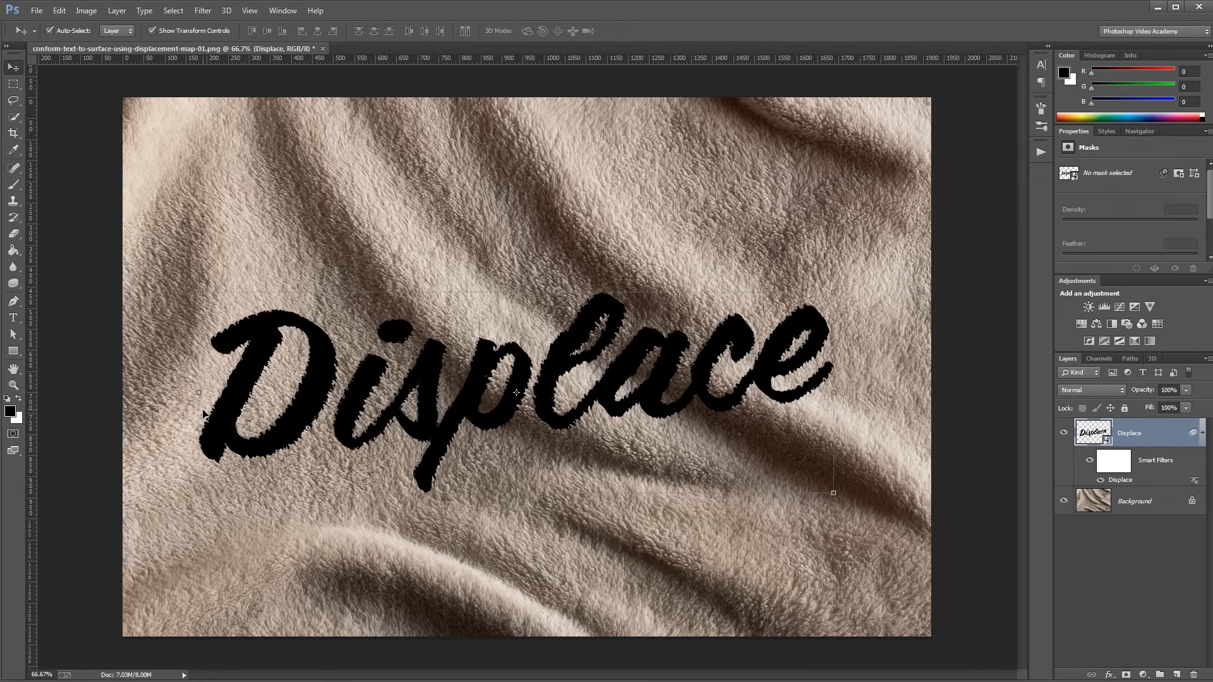
{"action": "mouse_move", "coordinate": [124, 357]}
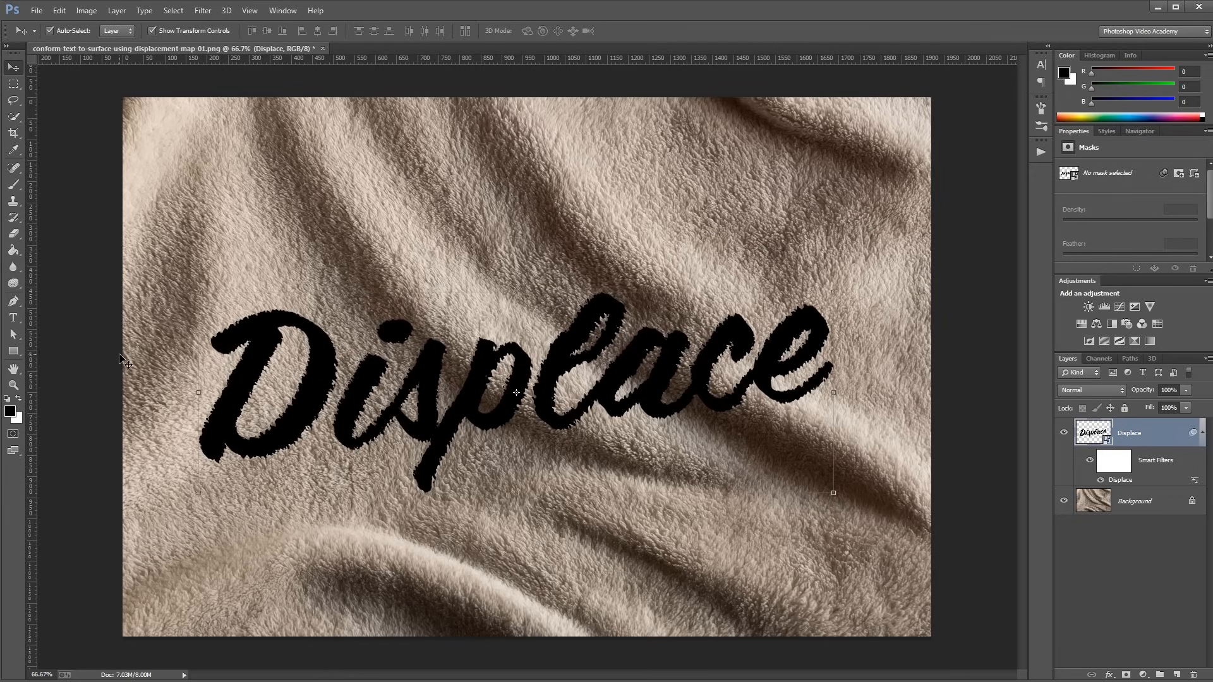
{"action": "mouse_move", "coordinate": [432, 439]}
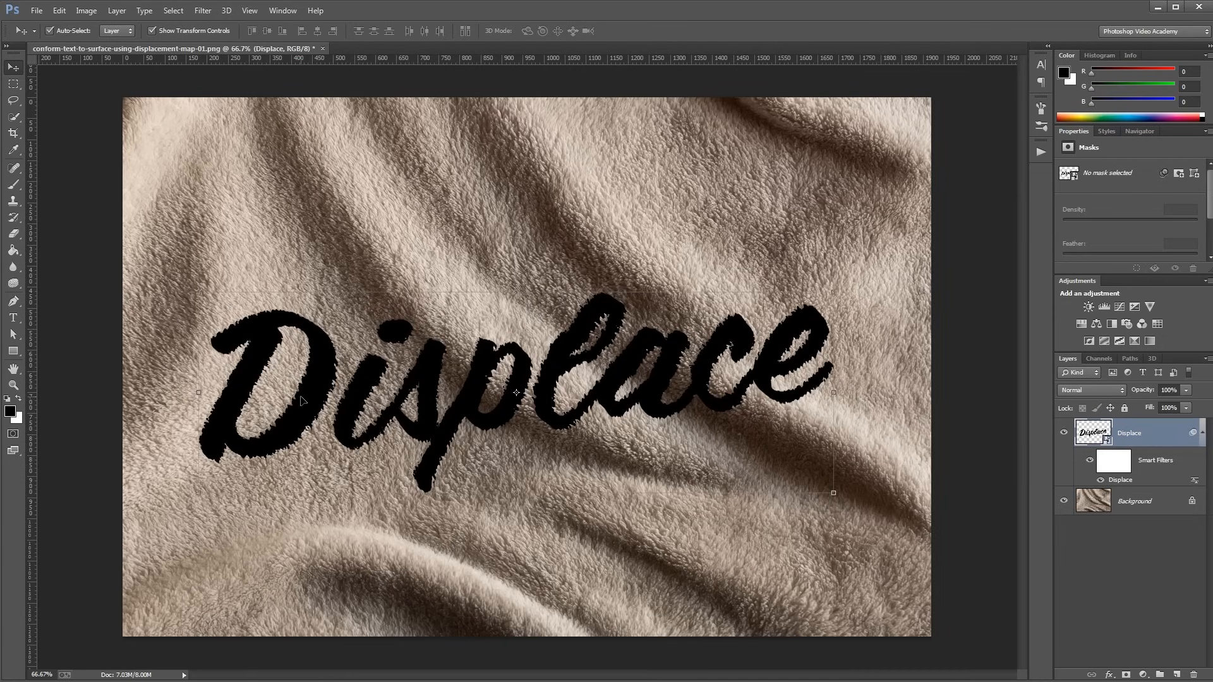
Try Linear Burn on the text layer, then drop its fill to 0% in Normal mode
{"action": "left_click", "coordinate": [1093, 390]}
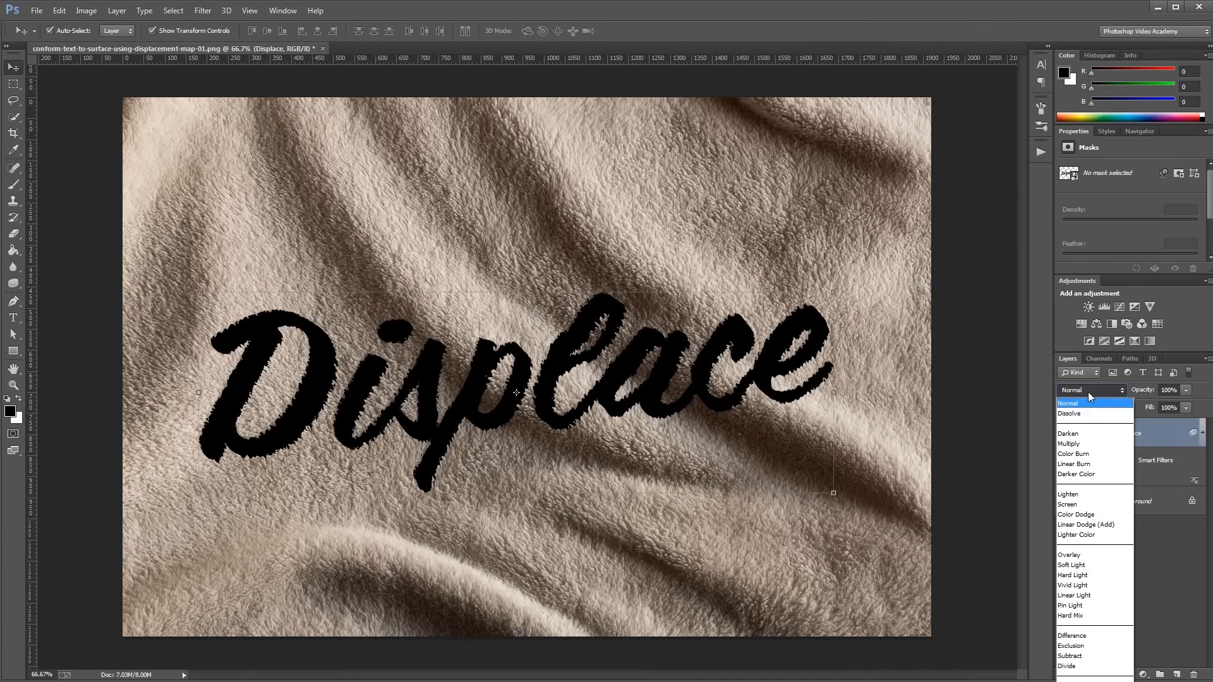
{"action": "left_click", "coordinate": [1074, 464]}
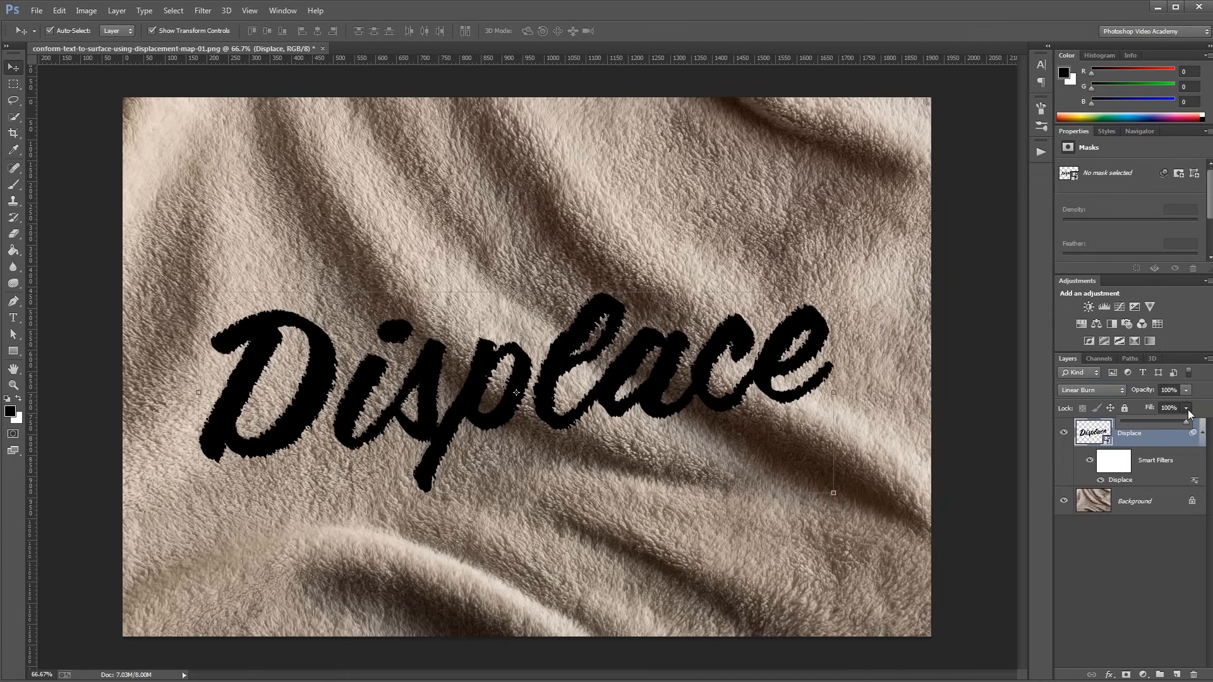
{"action": "left_click_drag", "start_coordinate": [1203, 422], "coordinate": [1149, 422]}
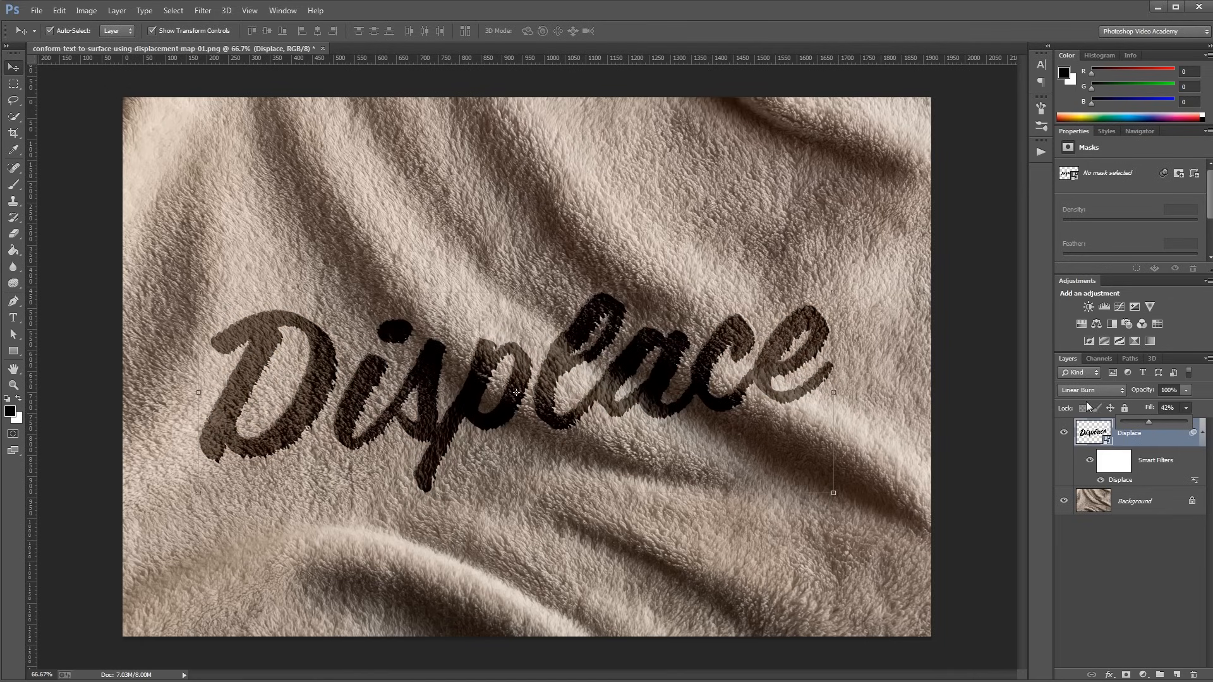
{"action": "left_click", "coordinate": [1090, 390]}
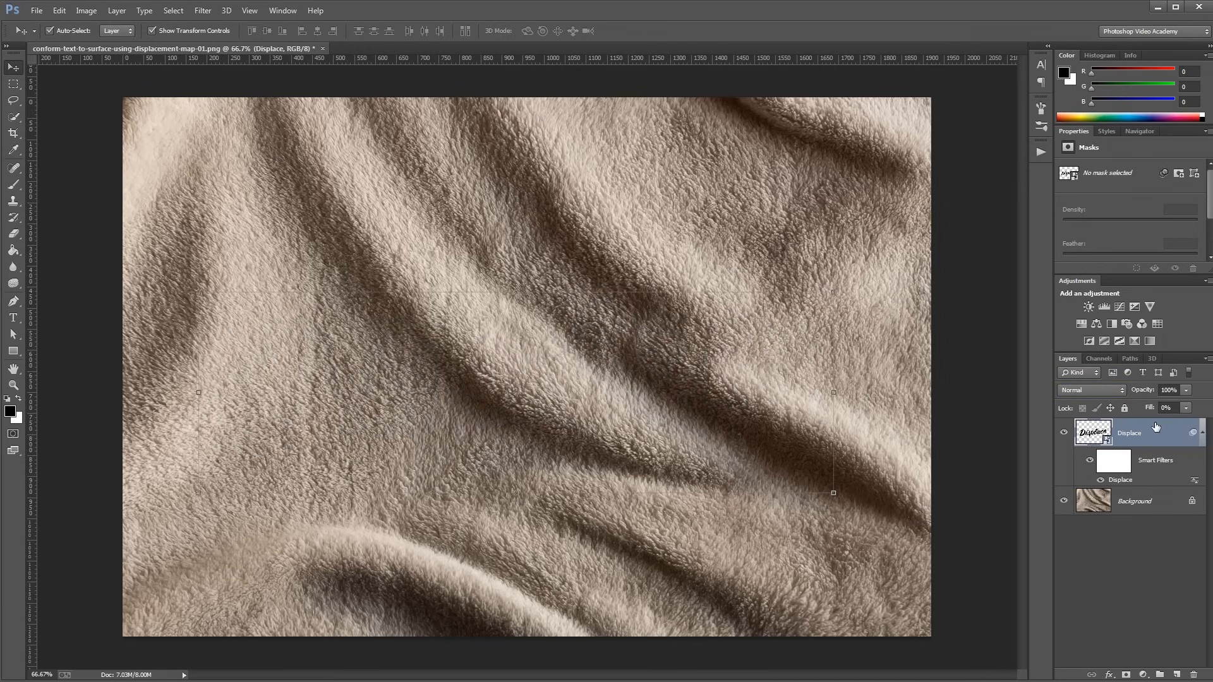
Add a blue Color Overlay layer style to the text, blended with Linear Burn
{"action": "double_click", "coordinate": [1128, 434]}
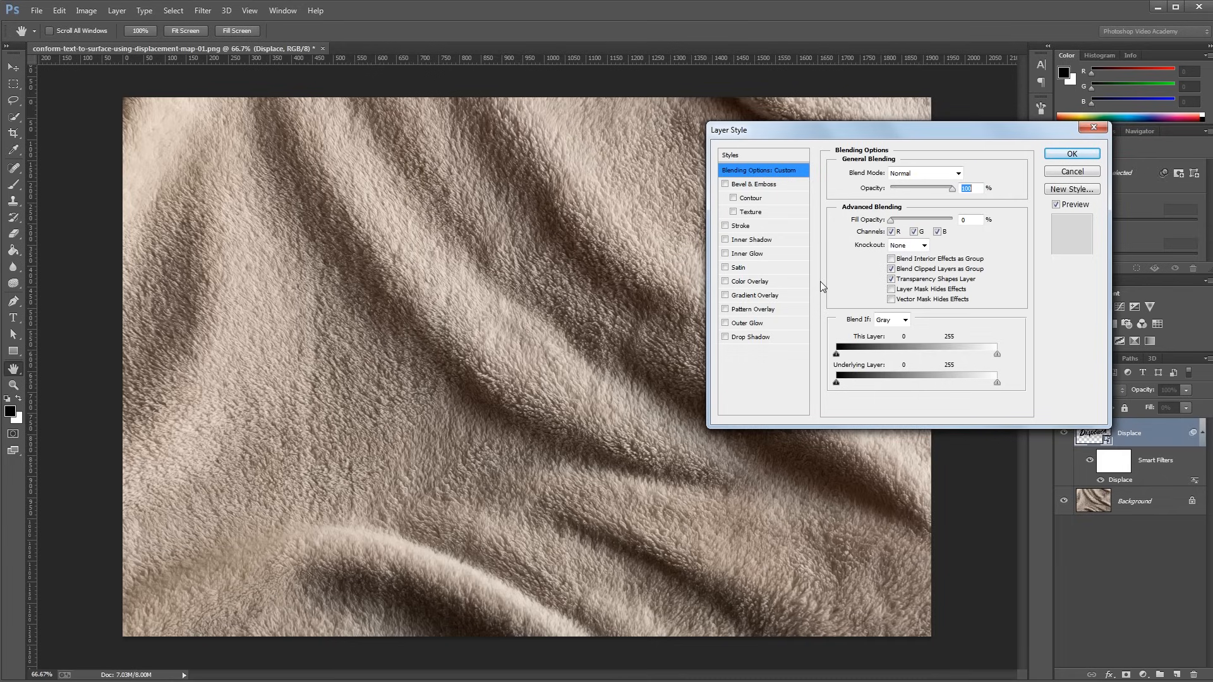
{"action": "left_click", "coordinate": [750, 281]}
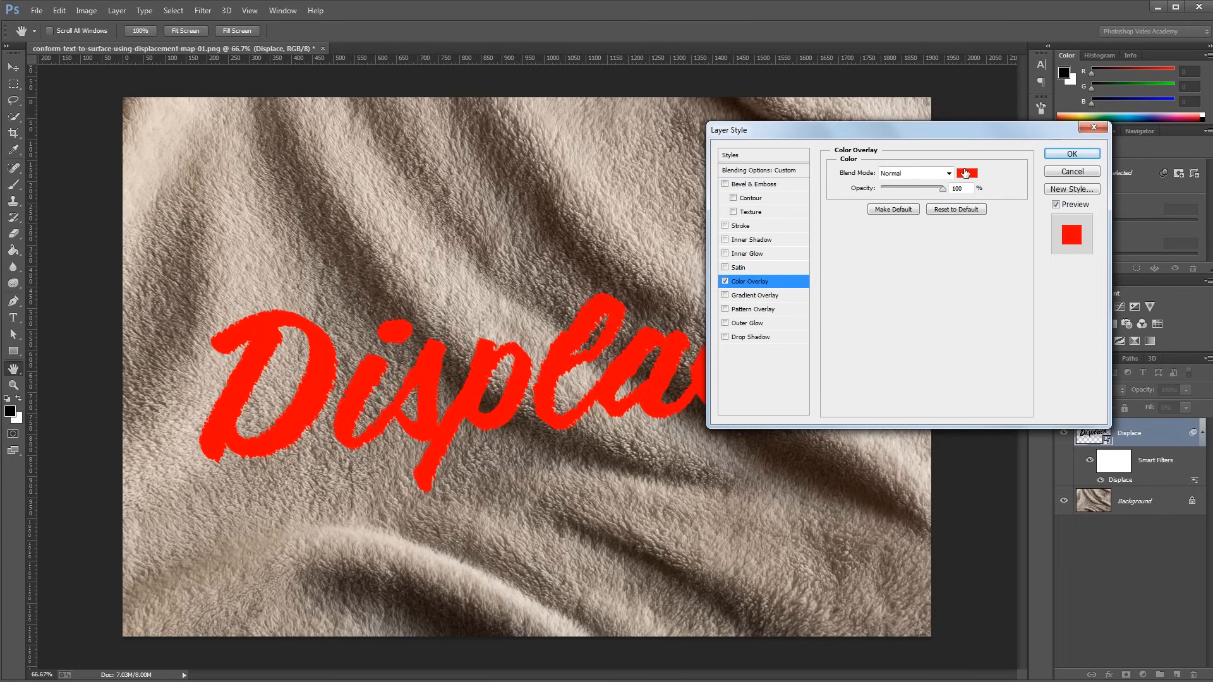
{"action": "left_click", "coordinate": [965, 173]}
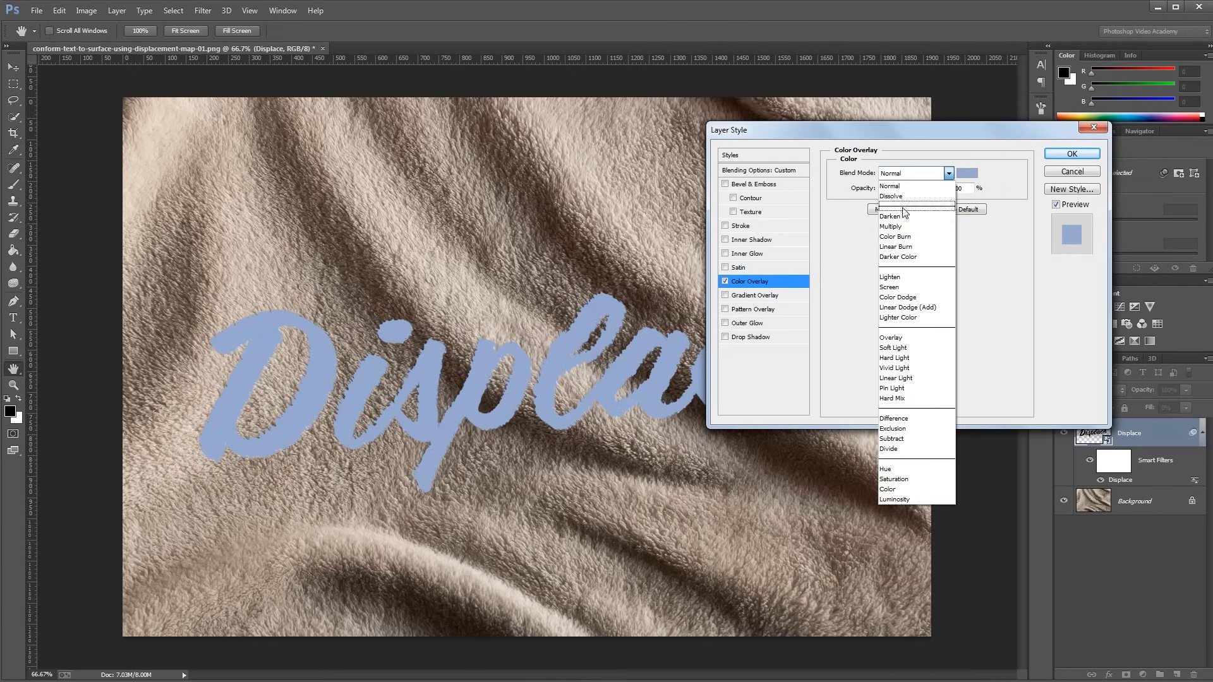
{"action": "left_click", "coordinate": [895, 246]}
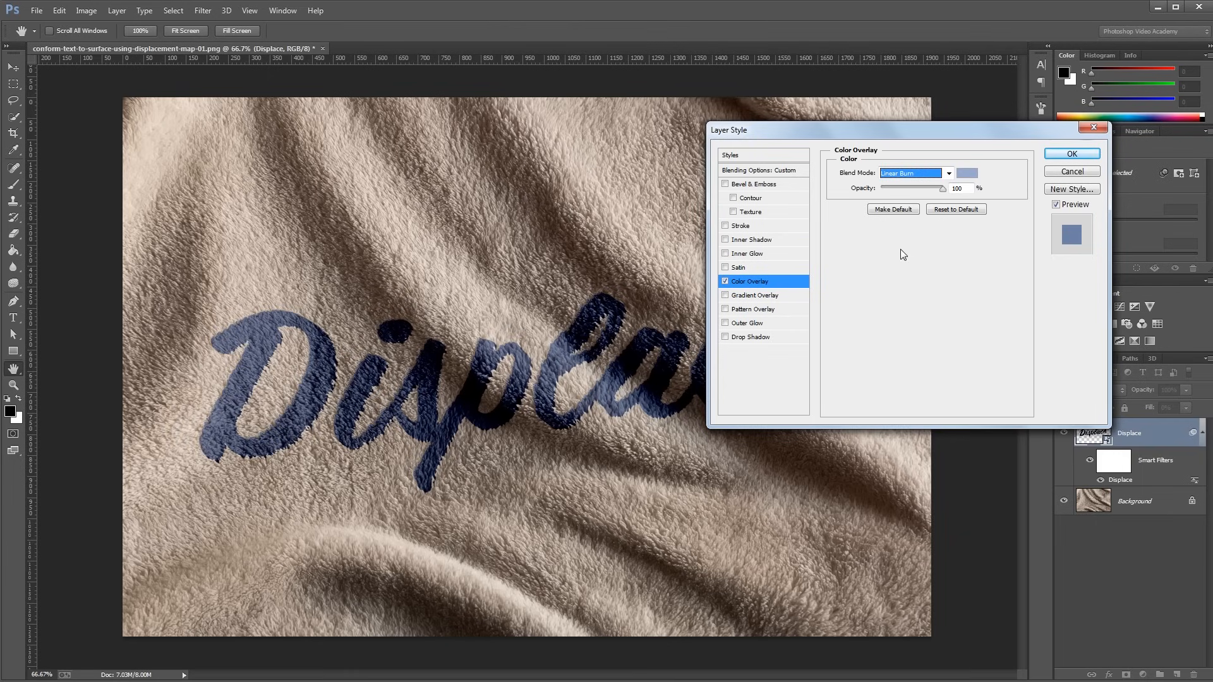
Enable Bevel & Emboss as Emboss style, direction Down, lighting angle 45°
{"action": "left_click", "coordinate": [725, 184]}
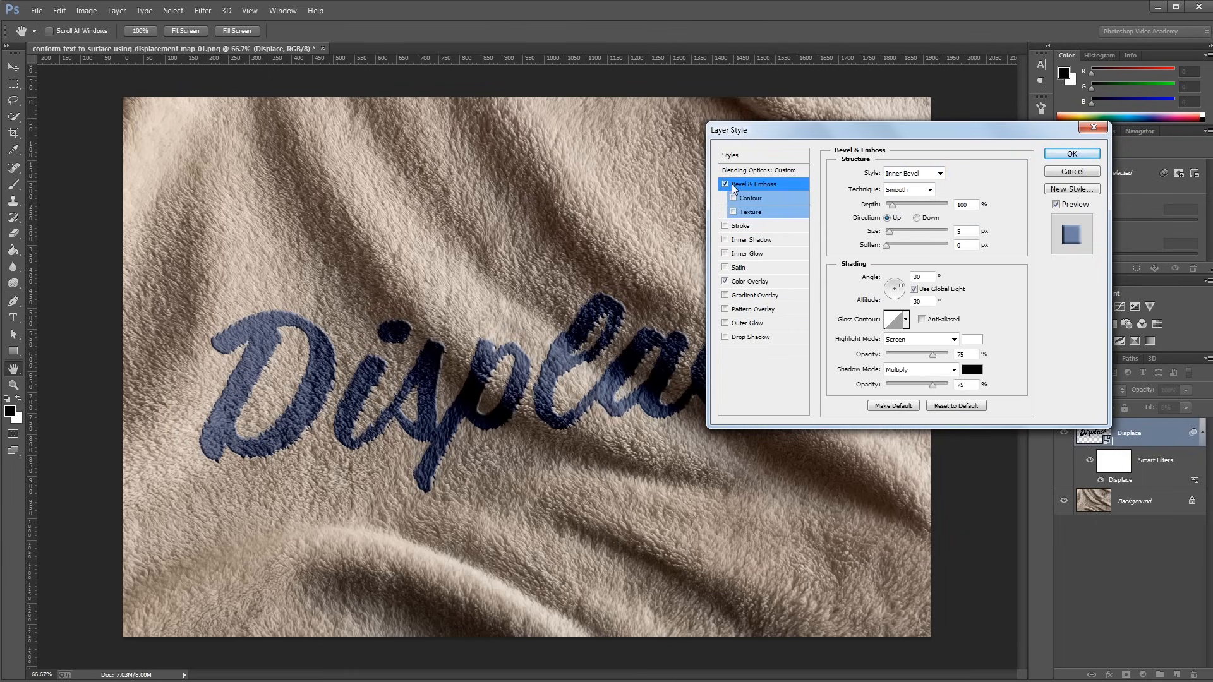
{"action": "left_click", "coordinate": [939, 173]}
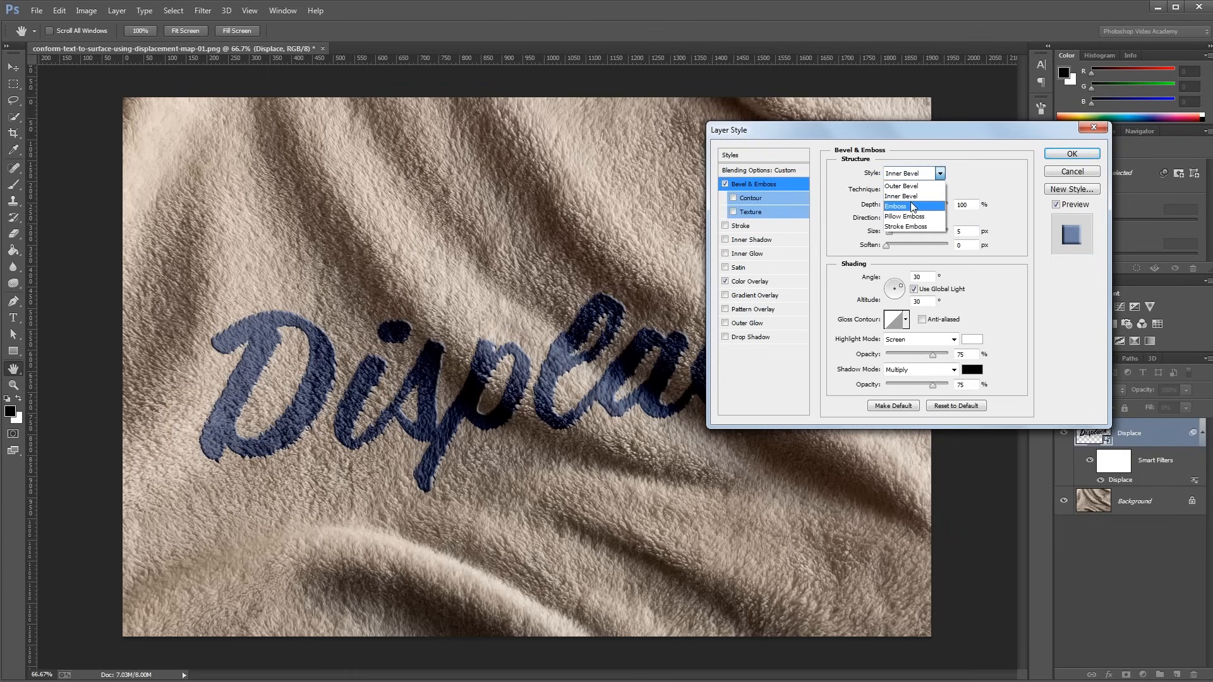
{"action": "left_click", "coordinate": [896, 206]}
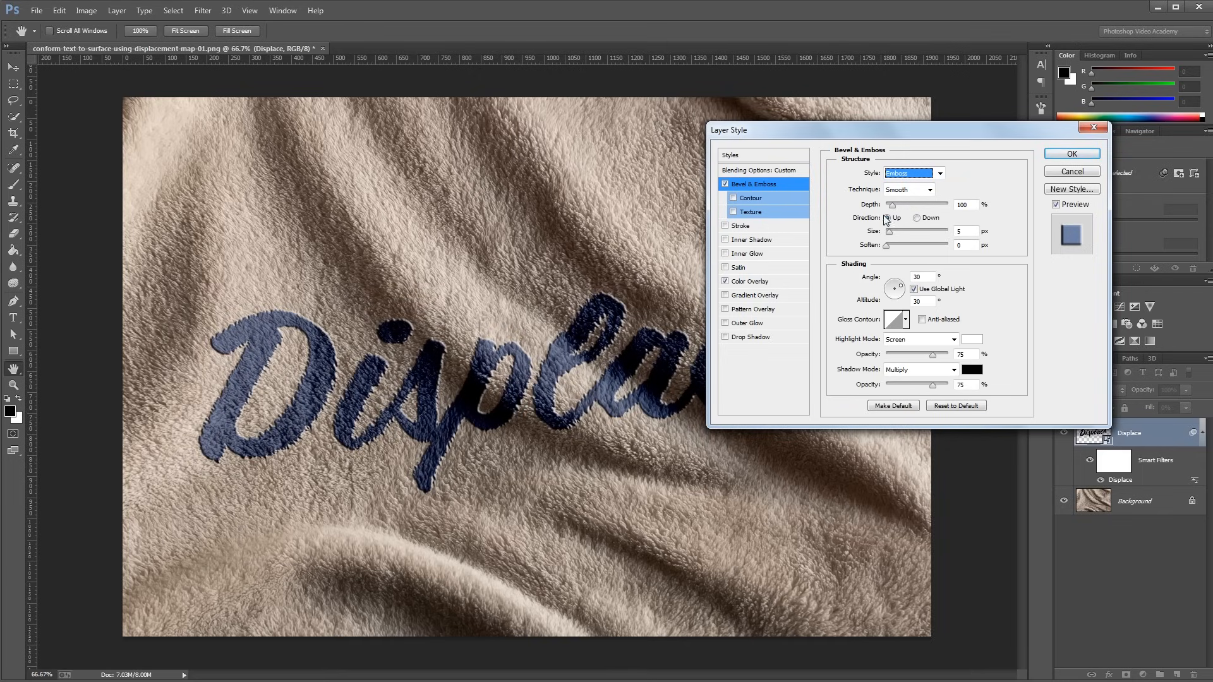
{"action": "left_click", "coordinate": [886, 217]}
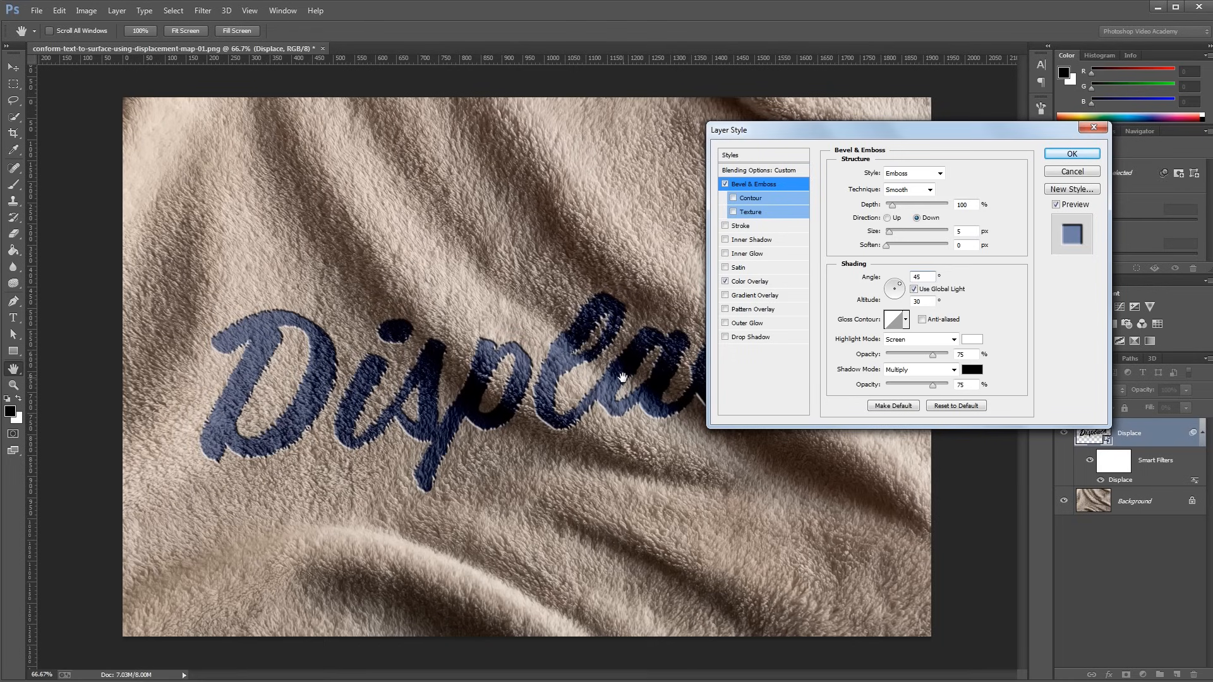
{"action": "mouse_move", "coordinate": [416, 451]}
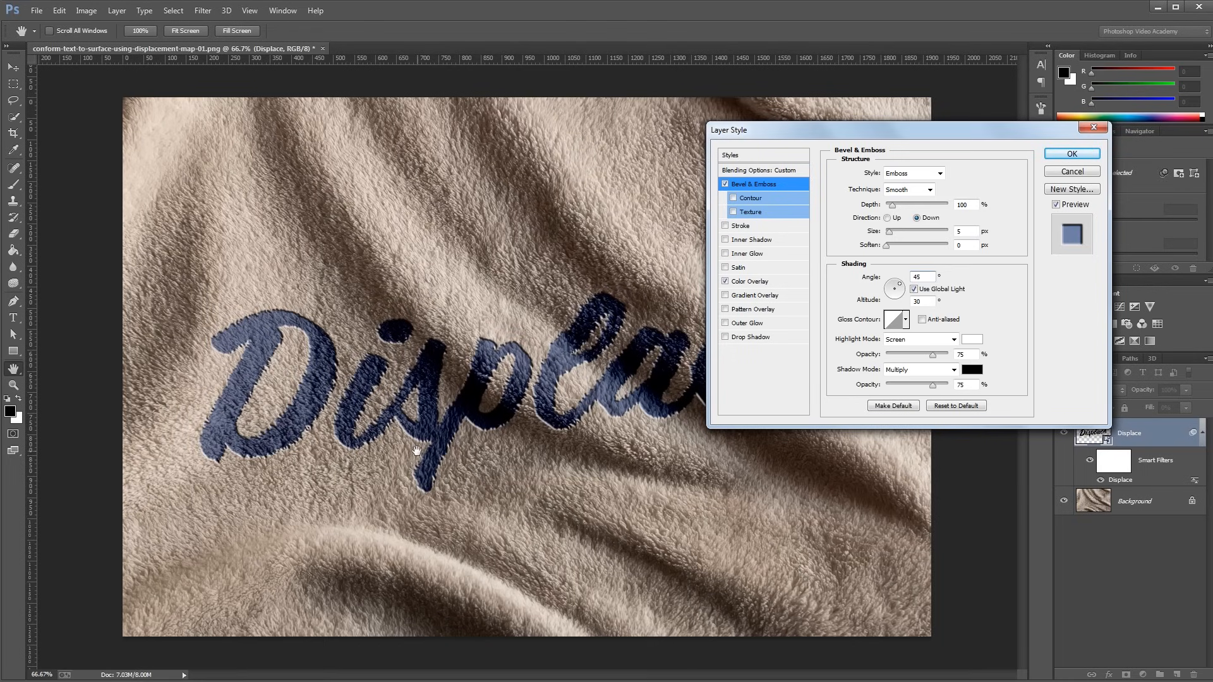
{"action": "left_click", "coordinate": [921, 276]}
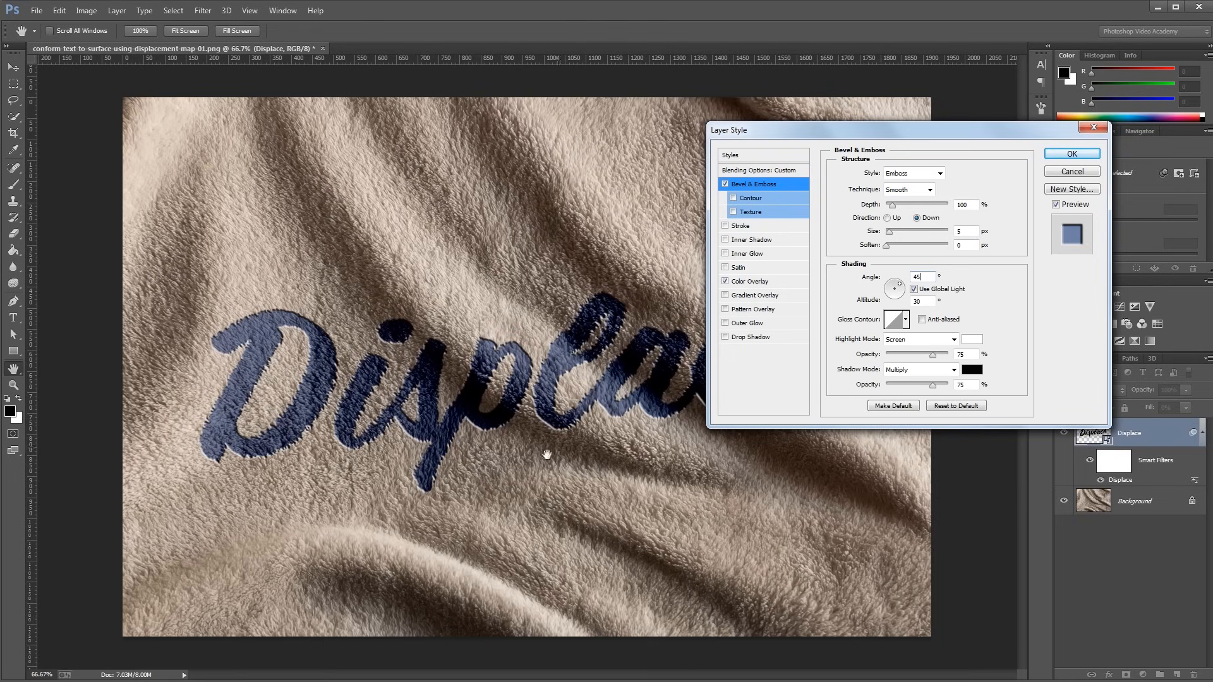
{"action": "mouse_move", "coordinate": [418, 415]}
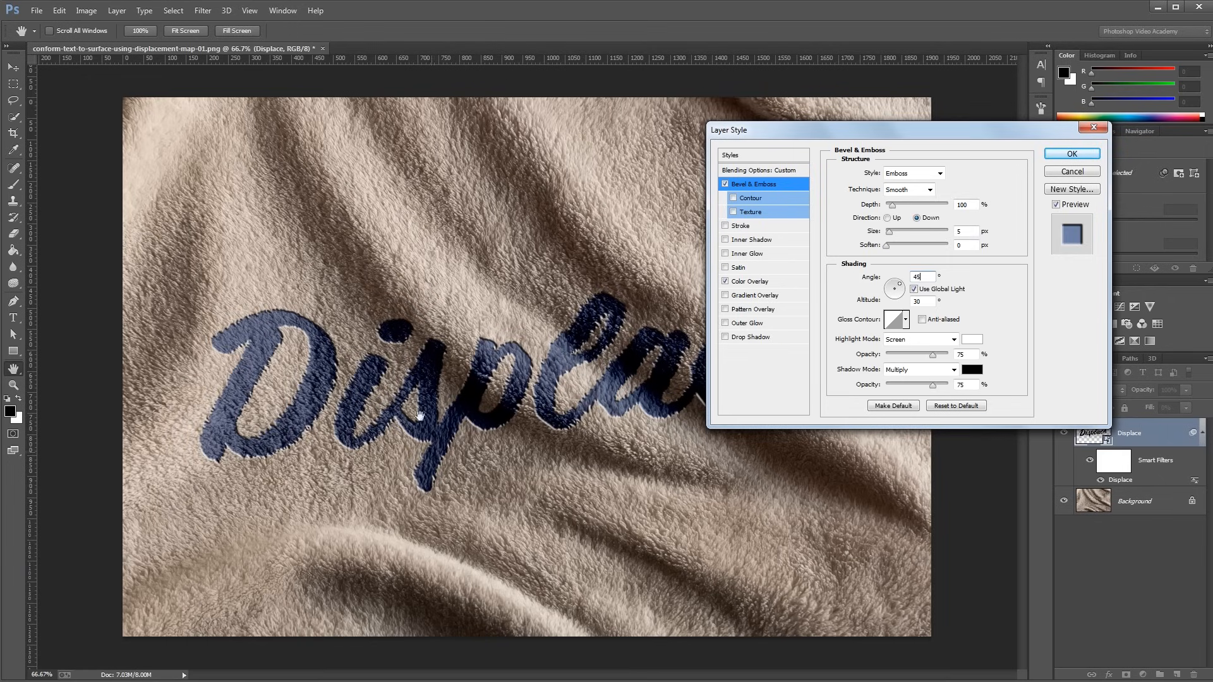
{"action": "mouse_move", "coordinate": [556, 379]}
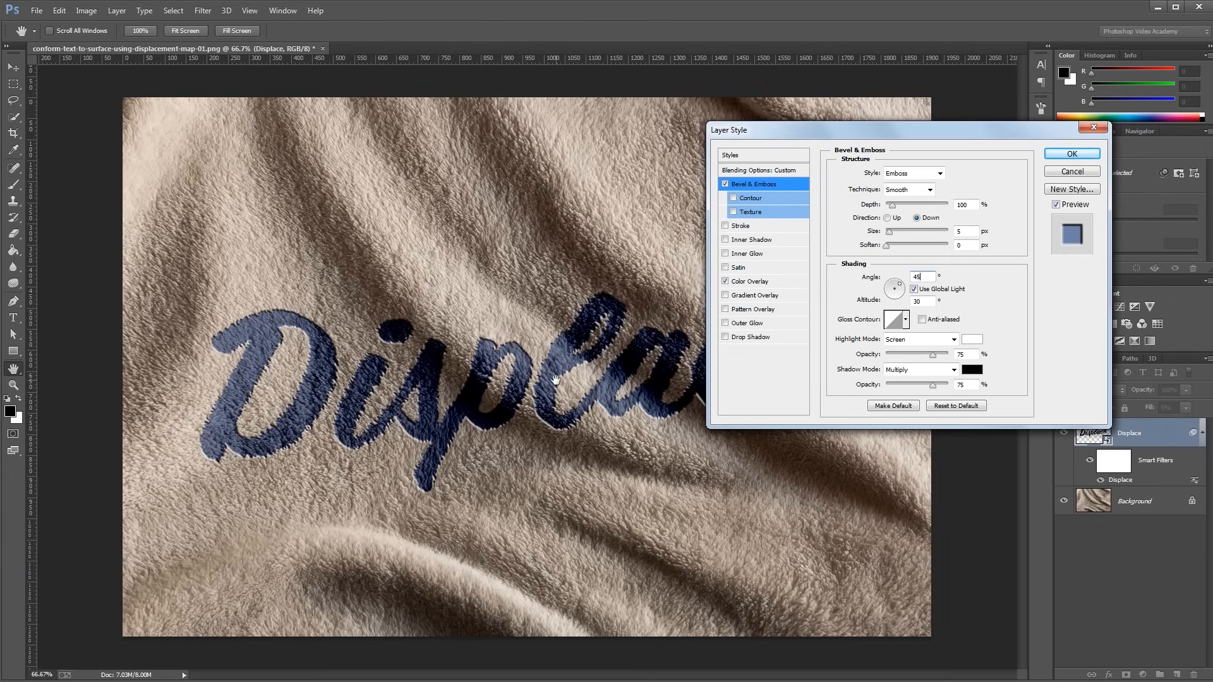
Set emboss highlights to Linear Dodge (Add), shadows to Linear Burn, 15% opacity, size 9, soften 2, and apply
{"action": "left_click", "coordinate": [953, 339]}
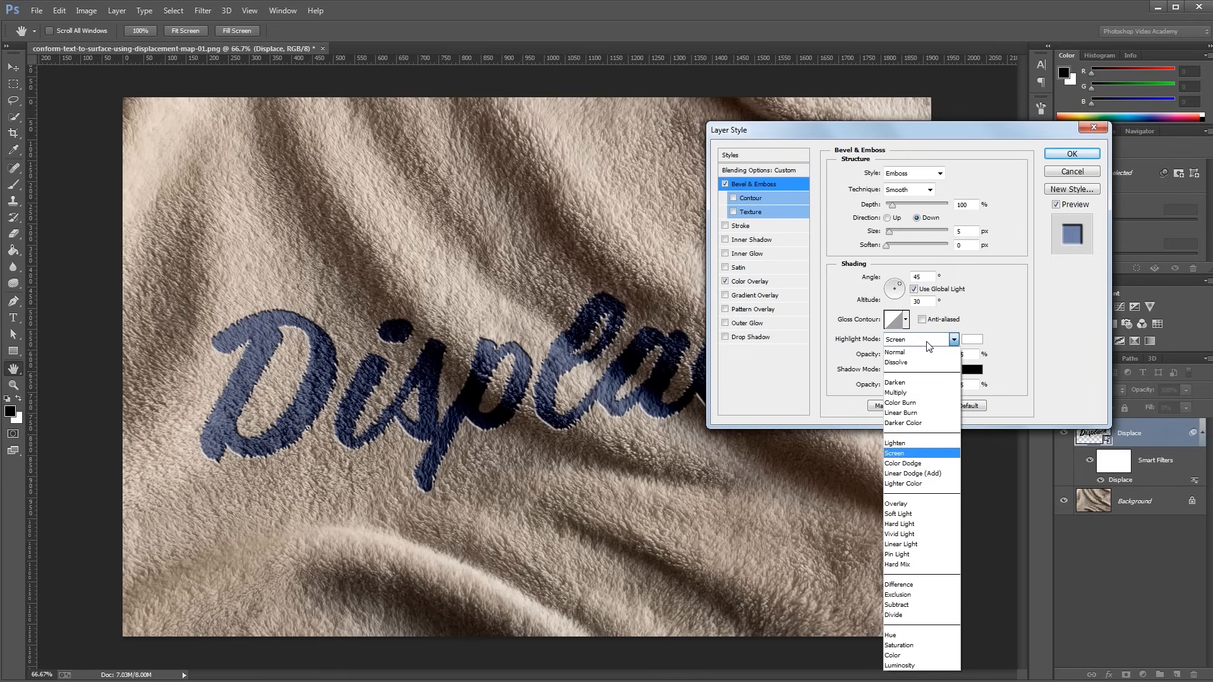
{"action": "left_click", "coordinate": [912, 473]}
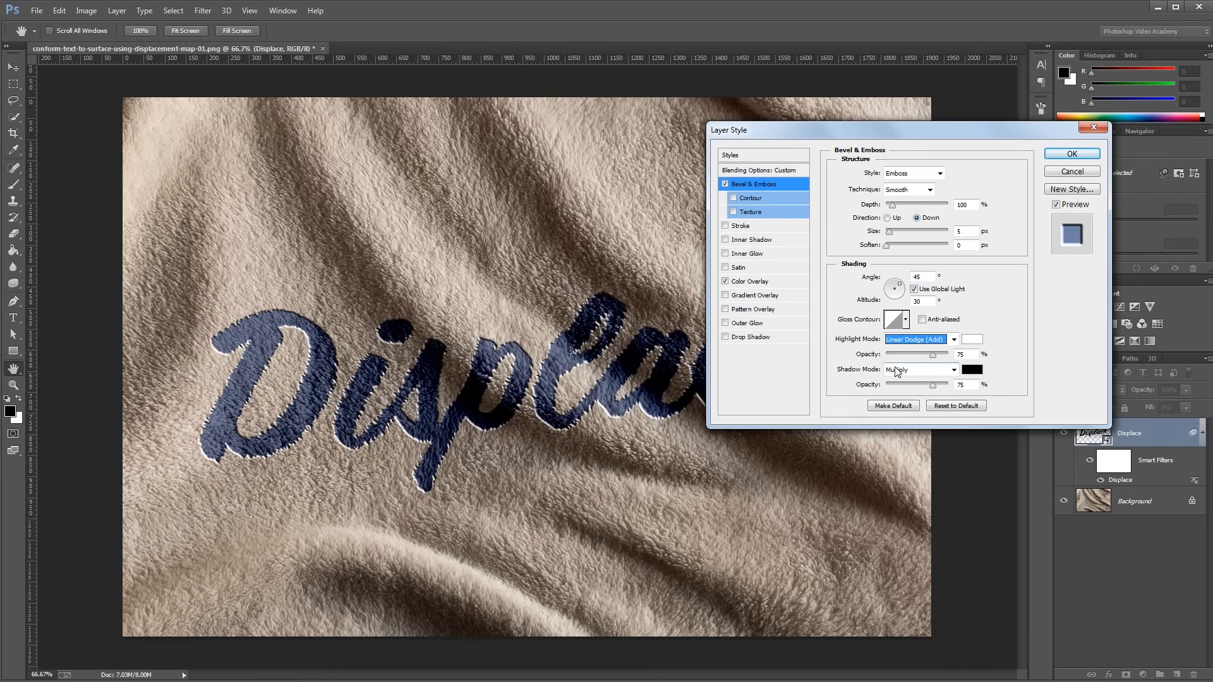
{"action": "left_click", "coordinate": [921, 369]}
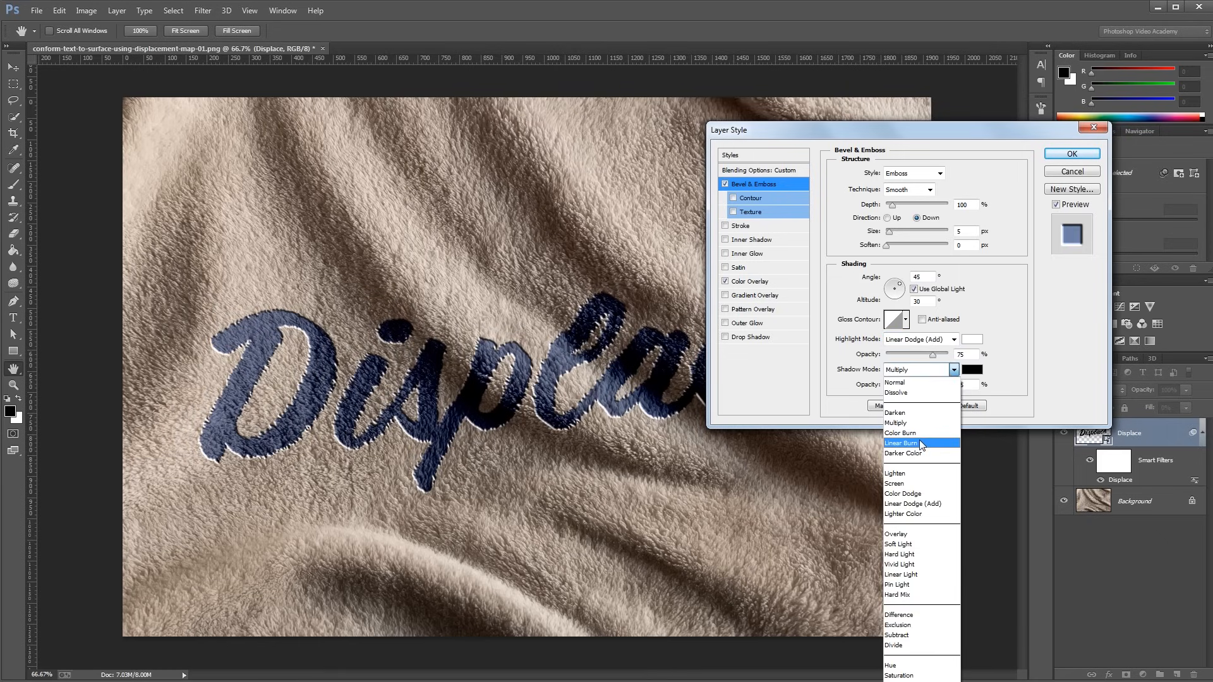
{"action": "left_click", "coordinate": [899, 442]}
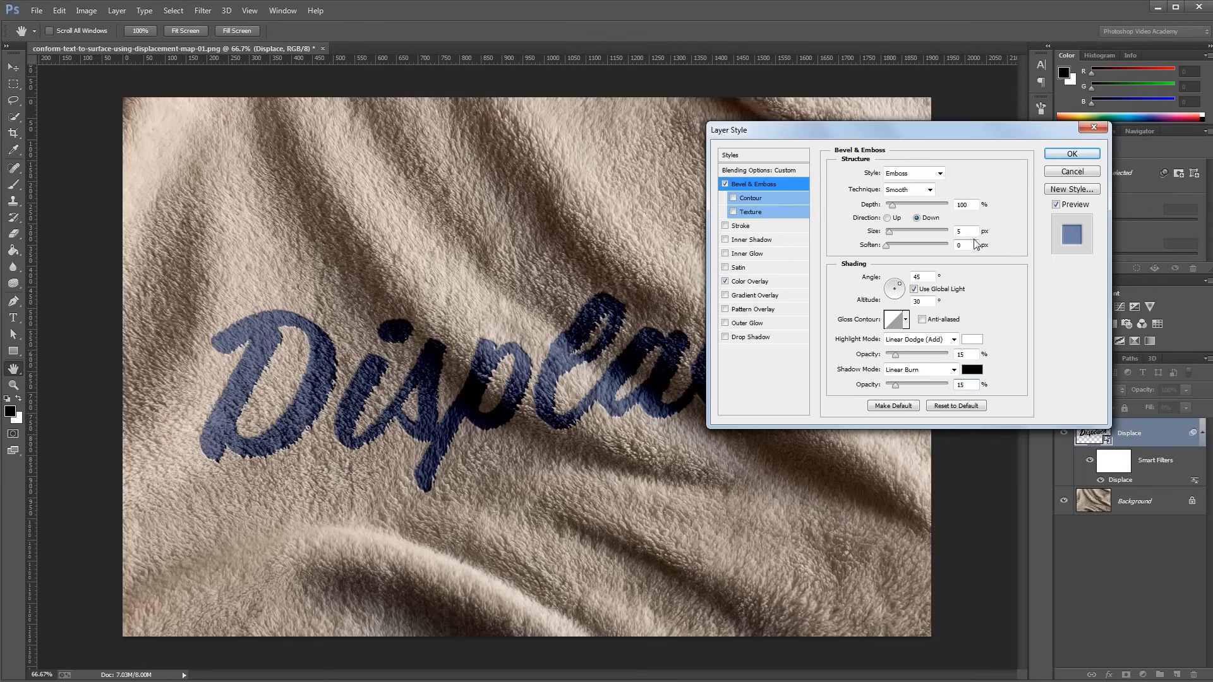
{"action": "left_click", "coordinate": [963, 230]}
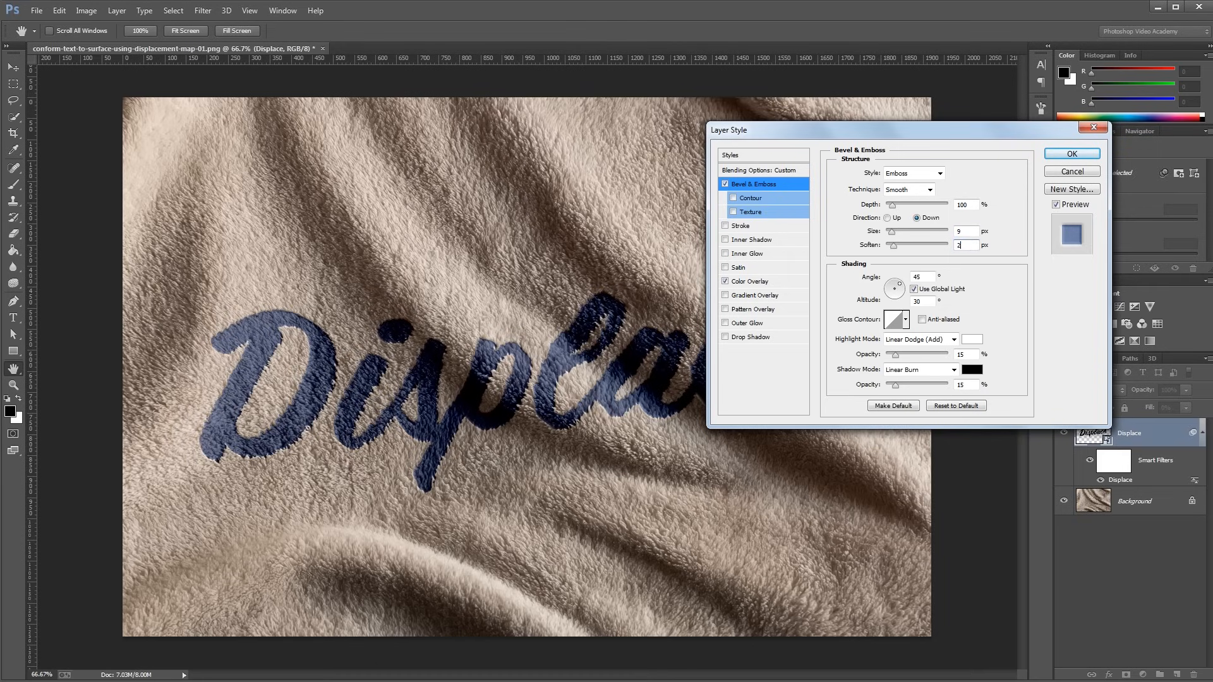
{"action": "left_click", "coordinate": [1070, 153]}
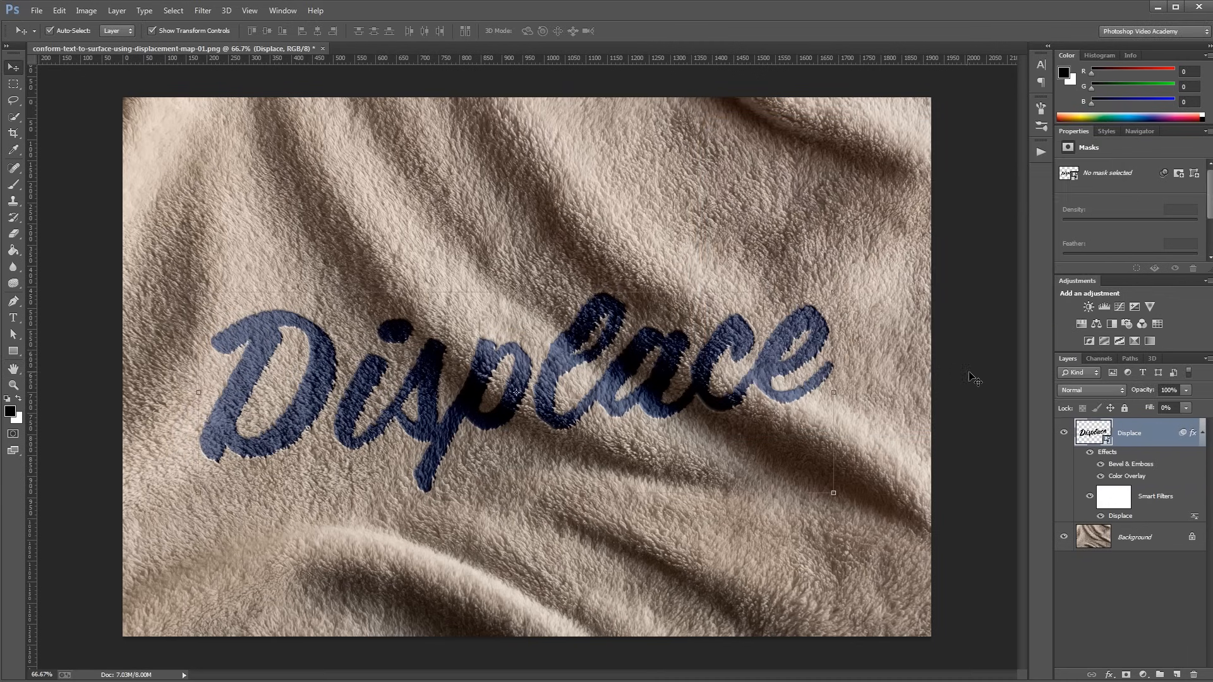
{"action": "left_click", "coordinate": [1130, 433]}
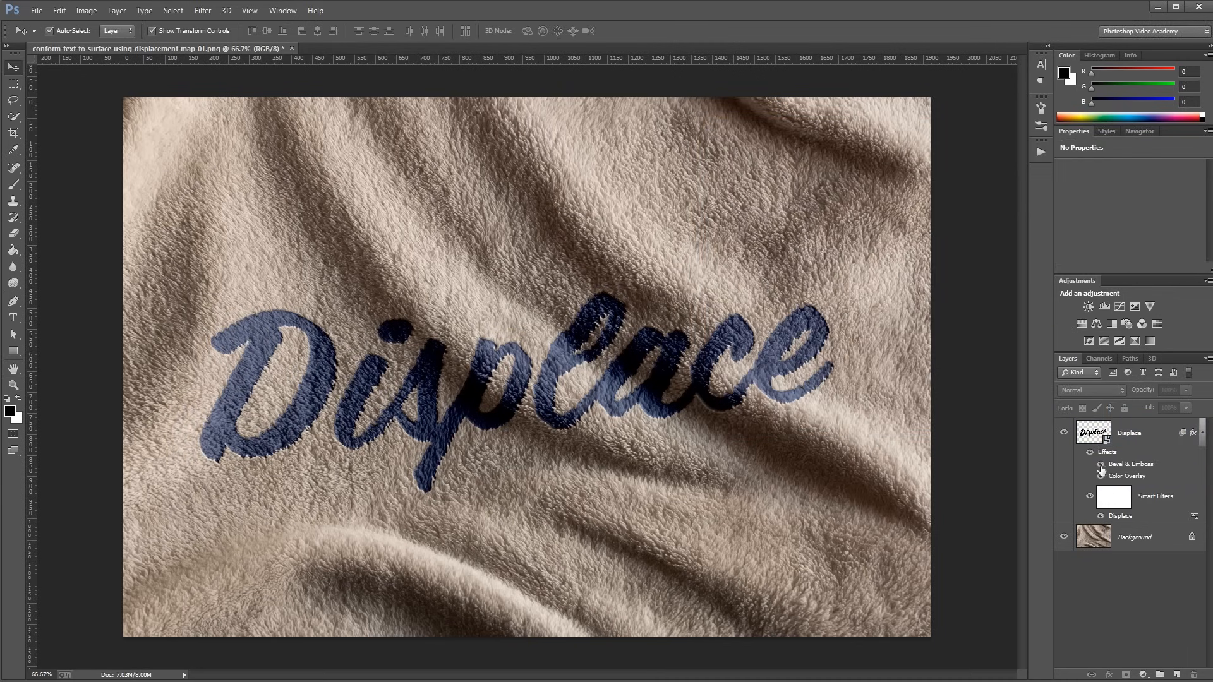